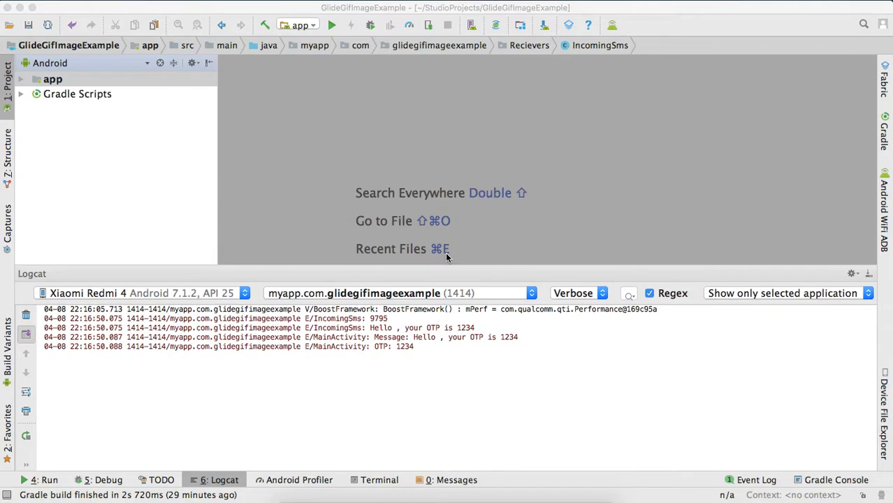
mouse_move(382, 309)
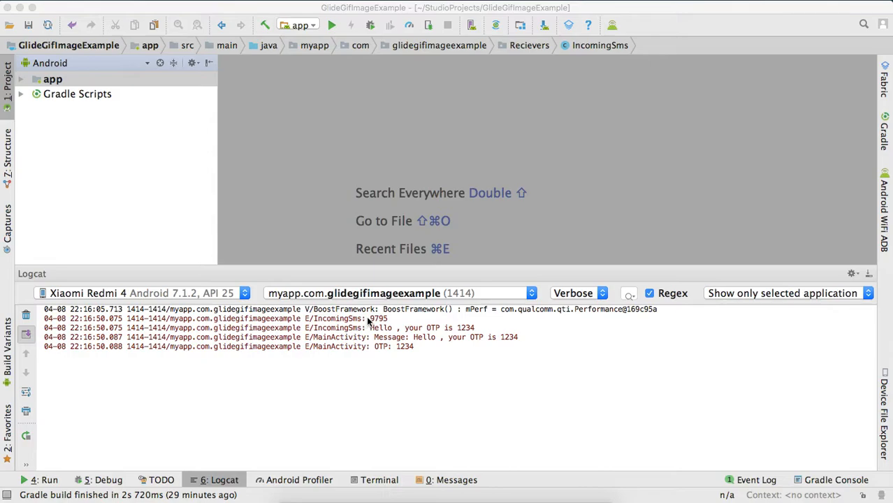
Highlight the sender 9795 and OTP text in the log, then open MainActivity.
double_click(377, 318)
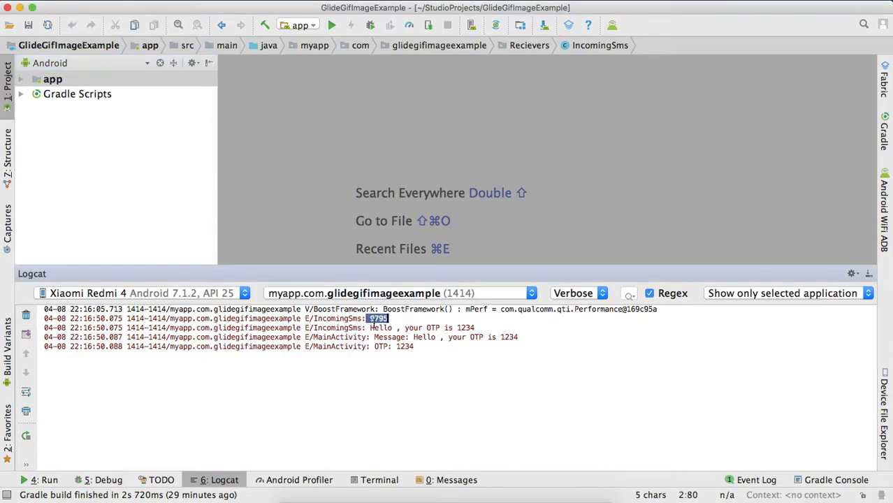
click(377, 327)
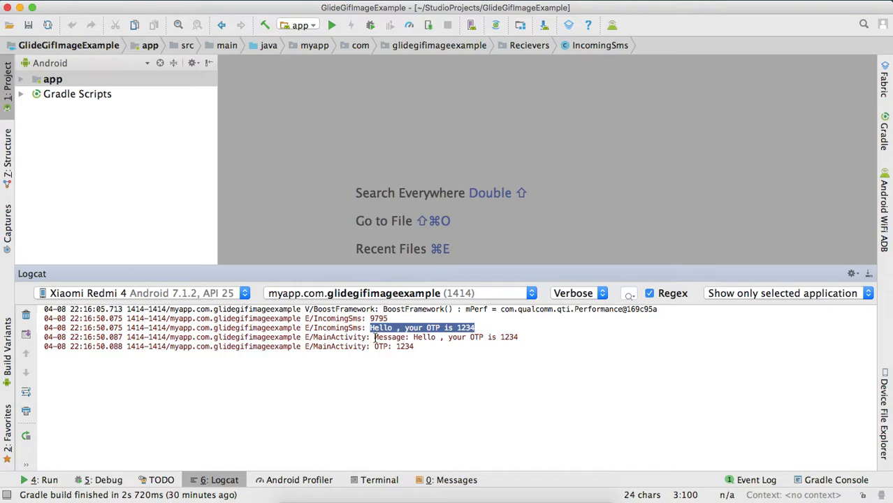
mouse_move(114, 198)
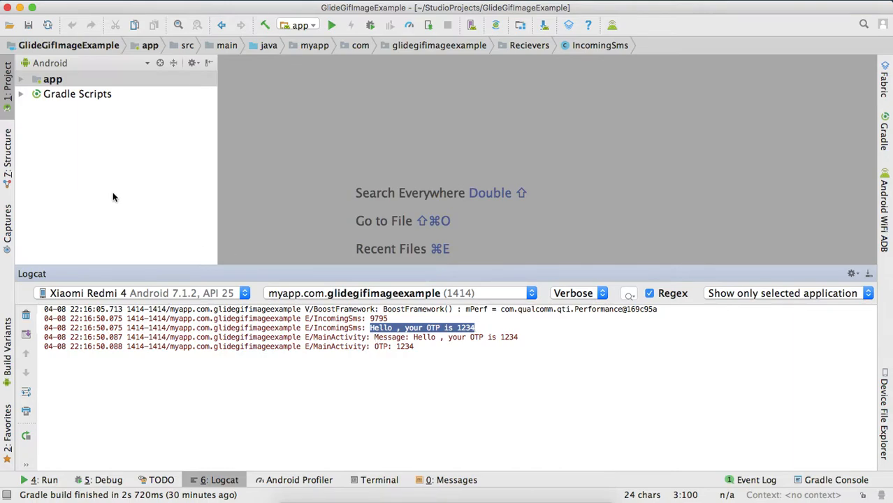
click(52, 78)
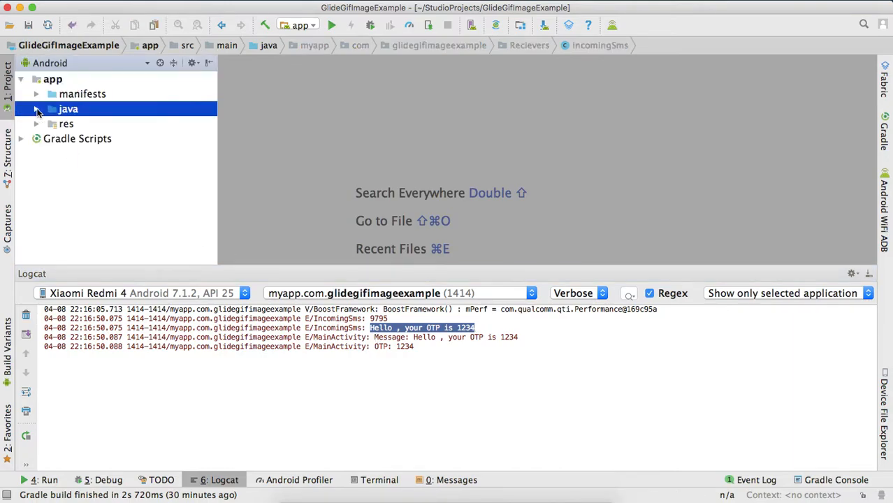
click(36, 108)
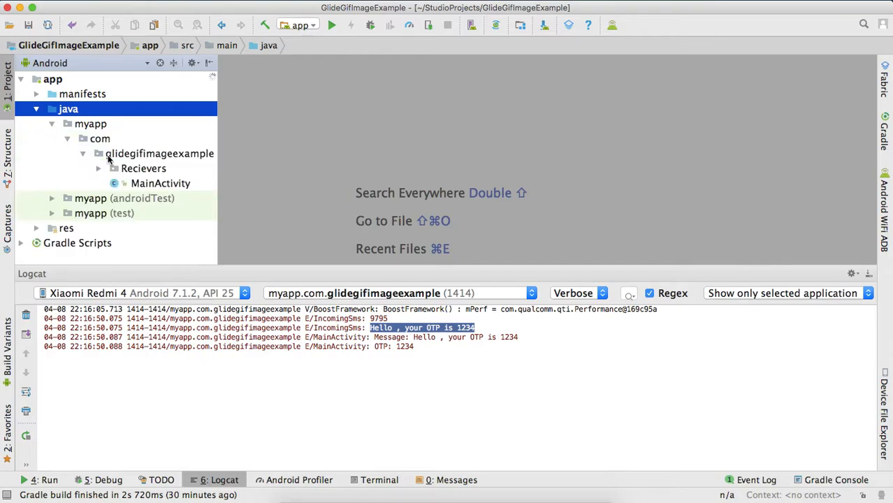
double_click(160, 183)
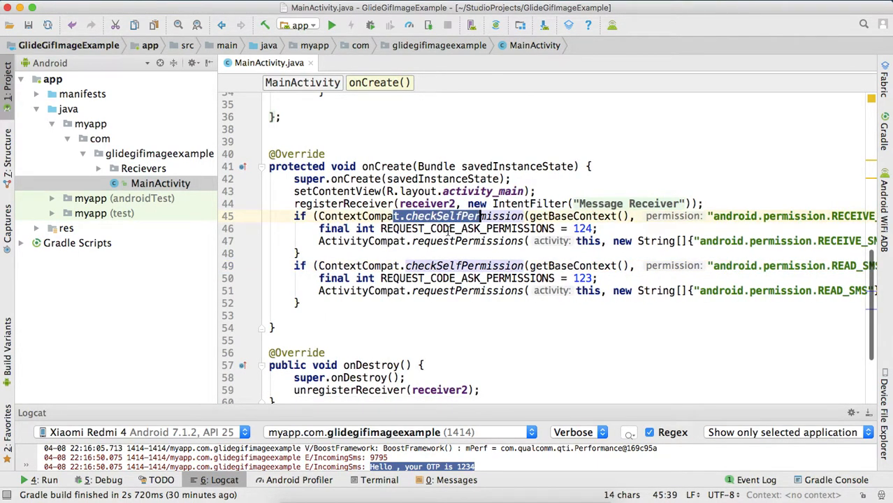
Scroll through onCreate to review receiver registration and RECEIVE_SMS/READ_SMS permission requests.
scroll(right, 3)
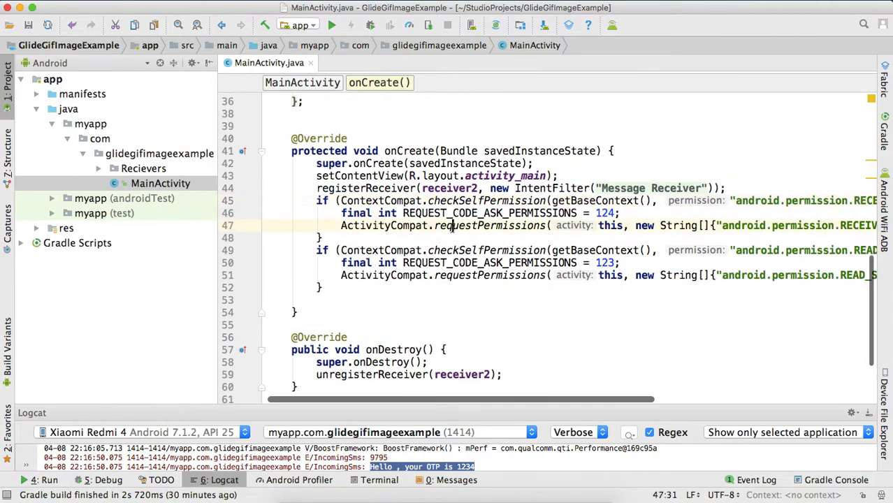
scroll(right, 3)
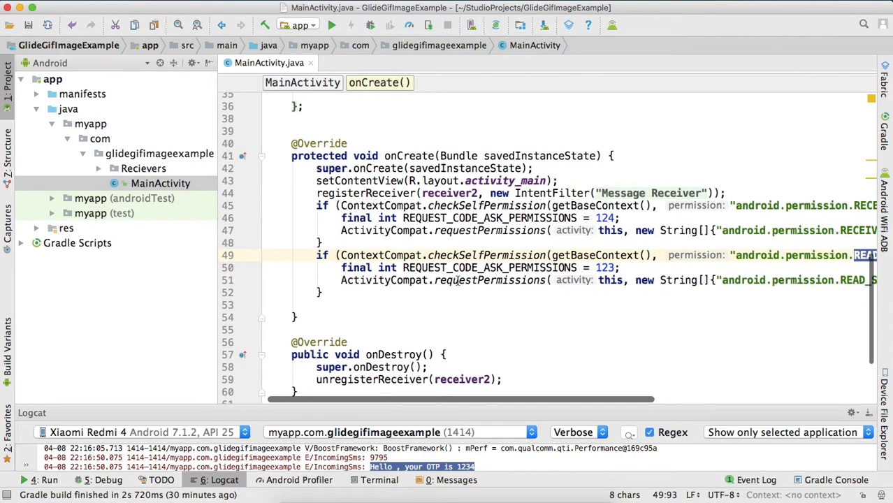
double_click(489, 280)
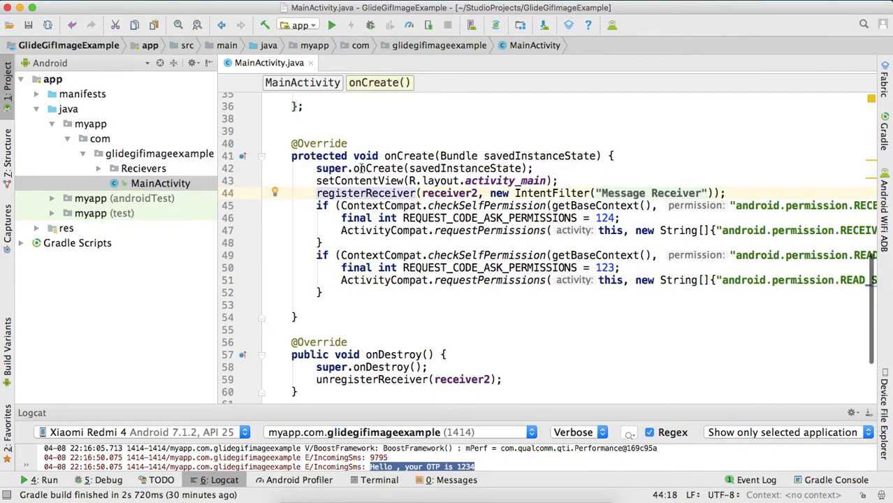
scroll(up, 3)
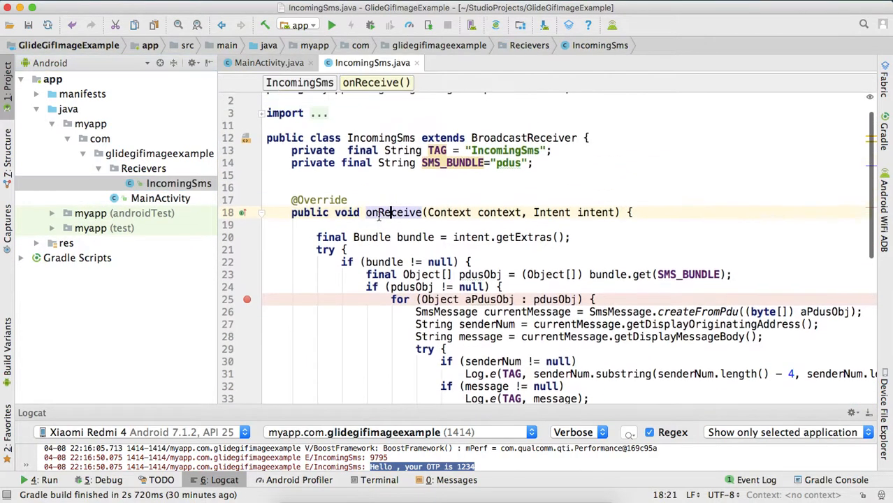
Highlight IncomingSms's BroadcastReceiver parent class and the onReceive intent parameter.
double_click(522, 148)
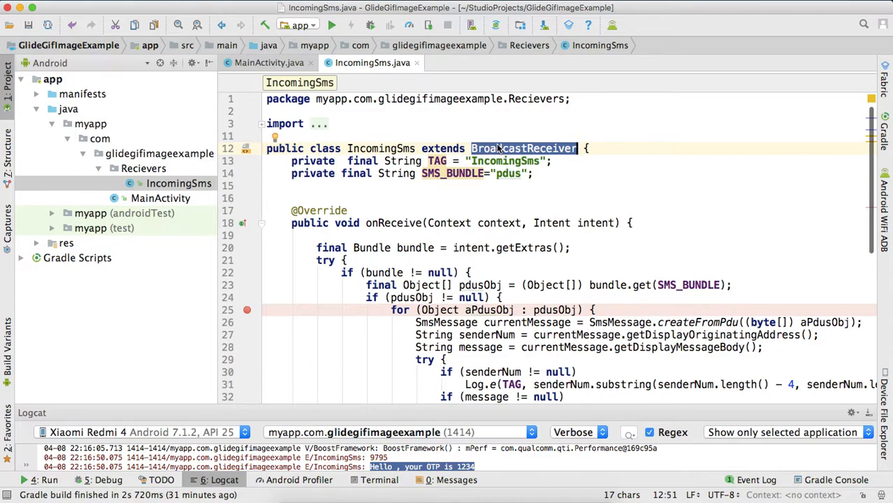
scroll(down, 3)
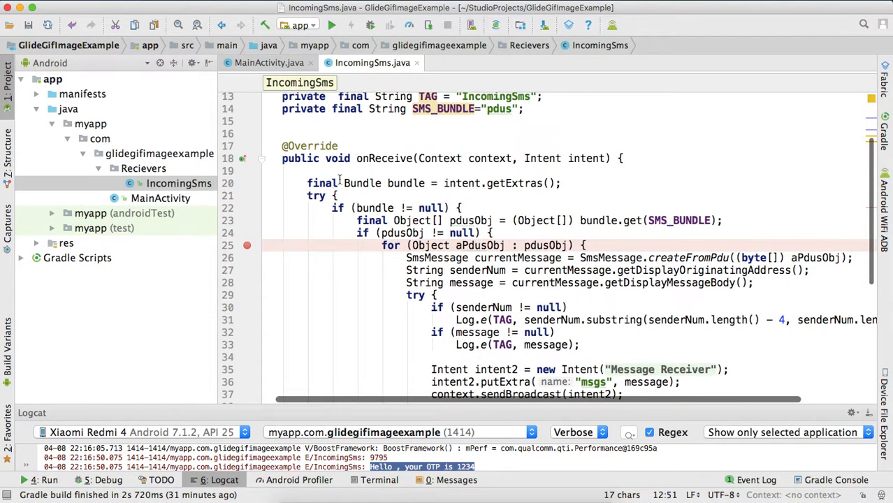
mouse_move(392, 168)
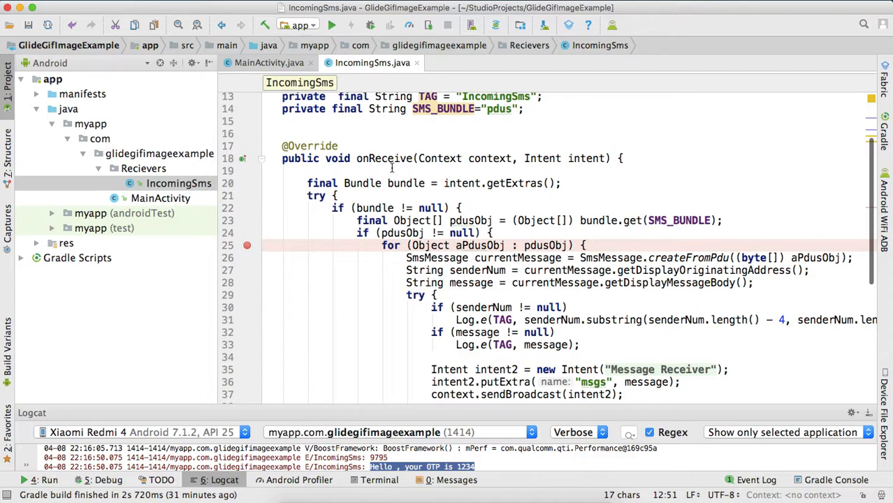
scroll(down, 3)
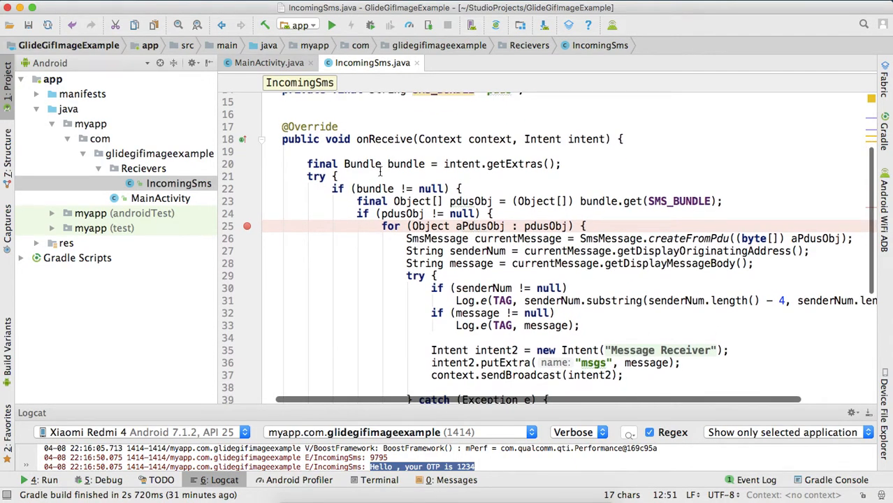
double_click(585, 139)
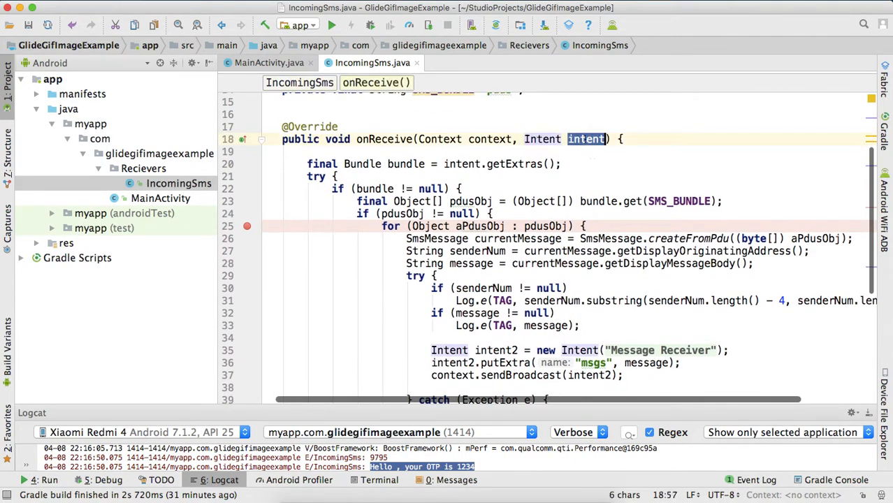
scroll(up, 3)
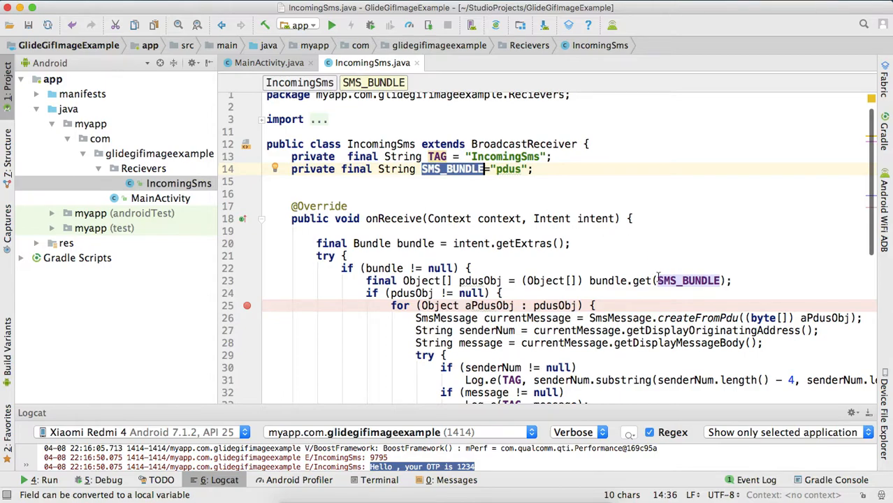
Walk through SMS_BUNDLE, aPdusObj, currentMessage and the senderNum variable in onReceive.
click(499, 293)
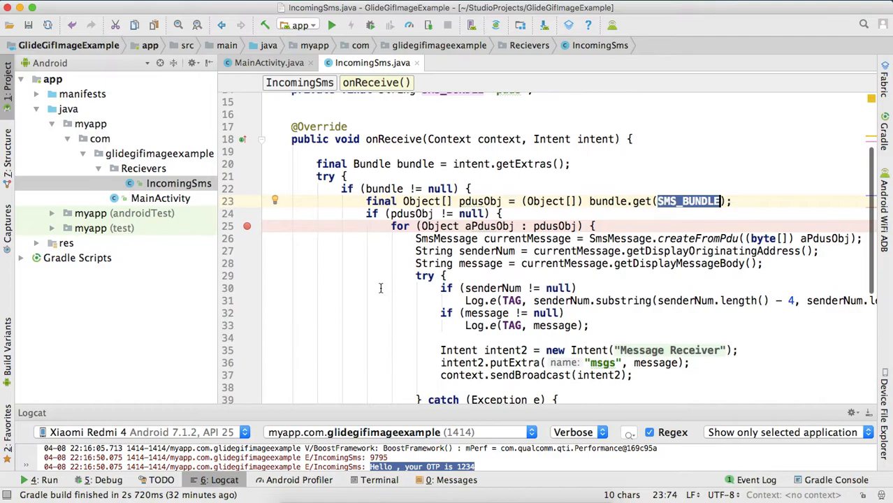
double_click(488, 225)
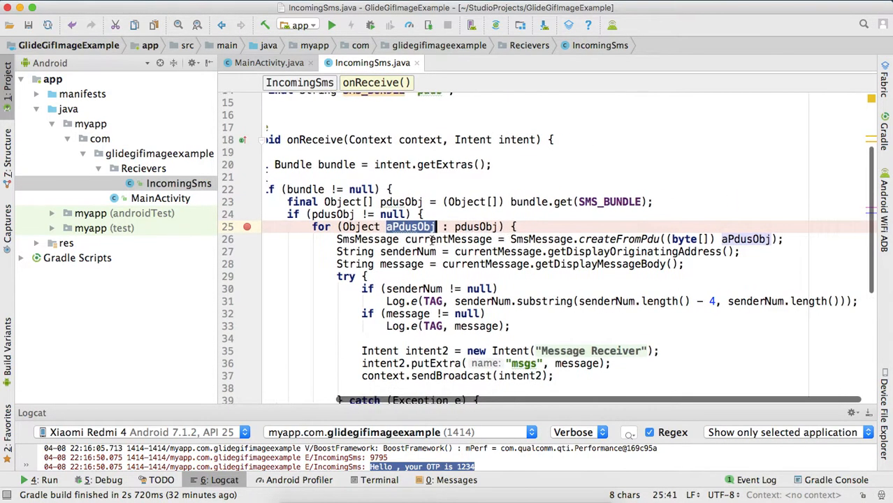
double_click(448, 239)
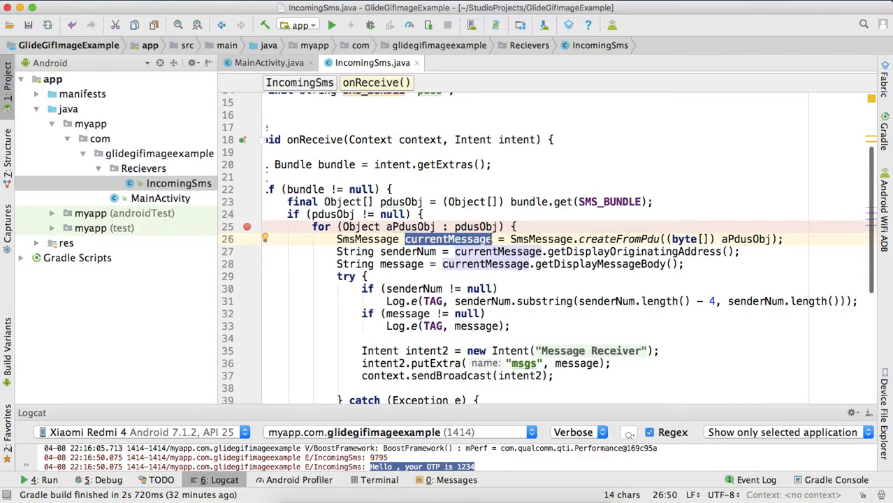
click(480, 252)
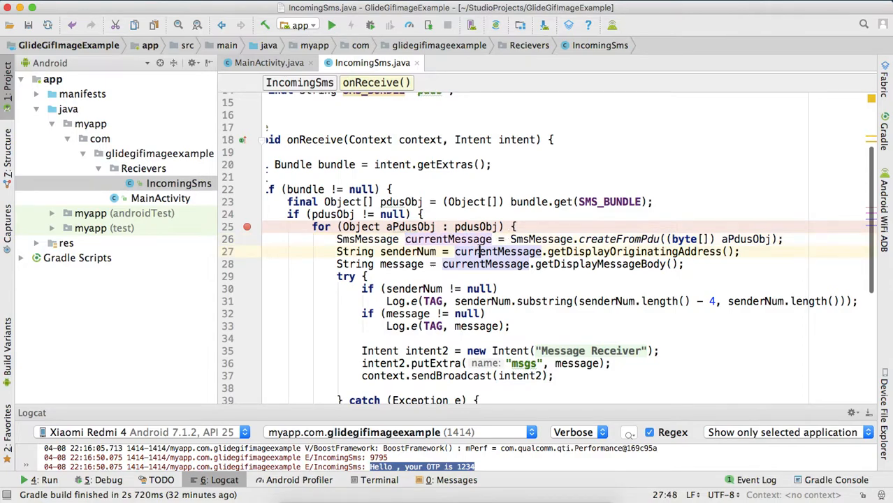
double_click(498, 251)
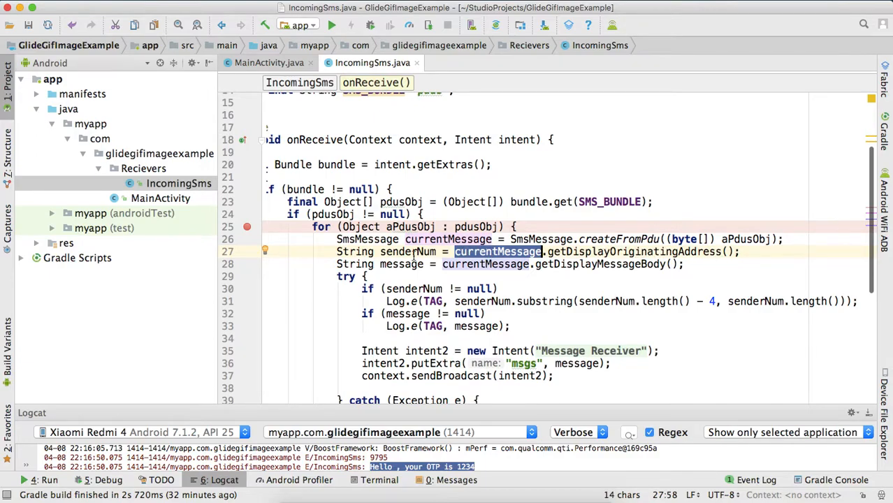
double_click(407, 252)
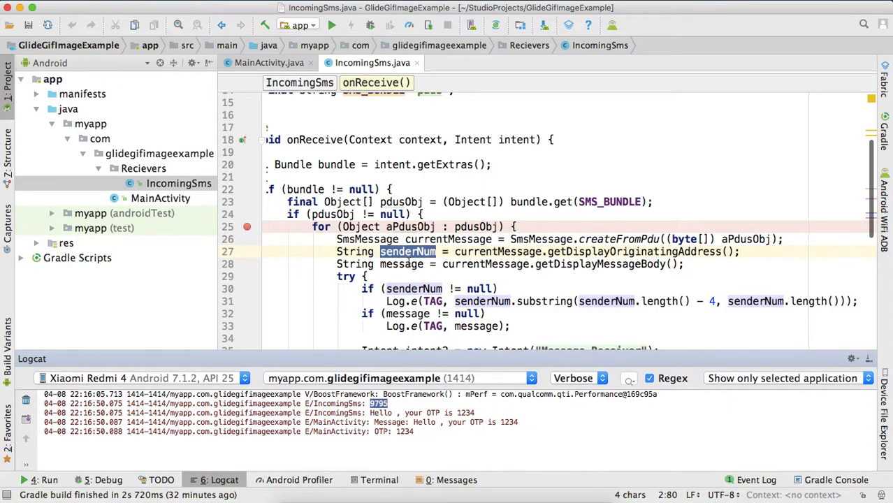
Highlight the message variable and getDisplayMessageBody reading the SMS text.
double_click(401, 264)
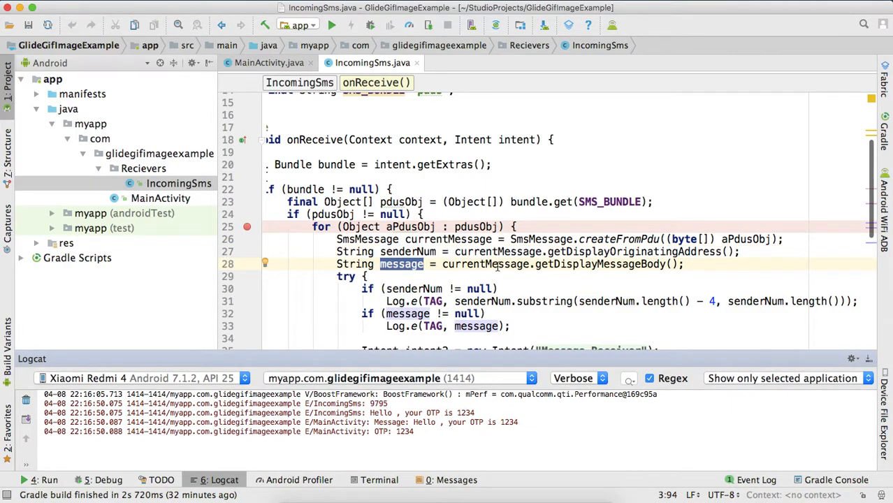
double_click(599, 264)
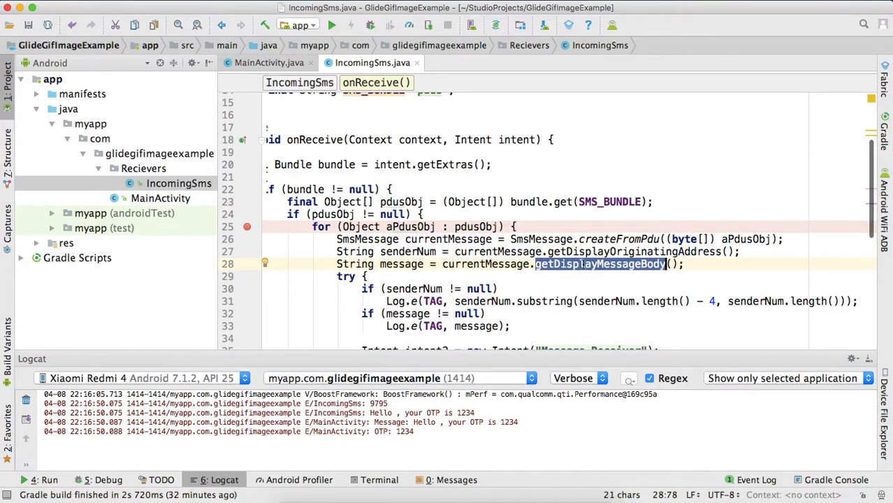
scroll(down, 3)
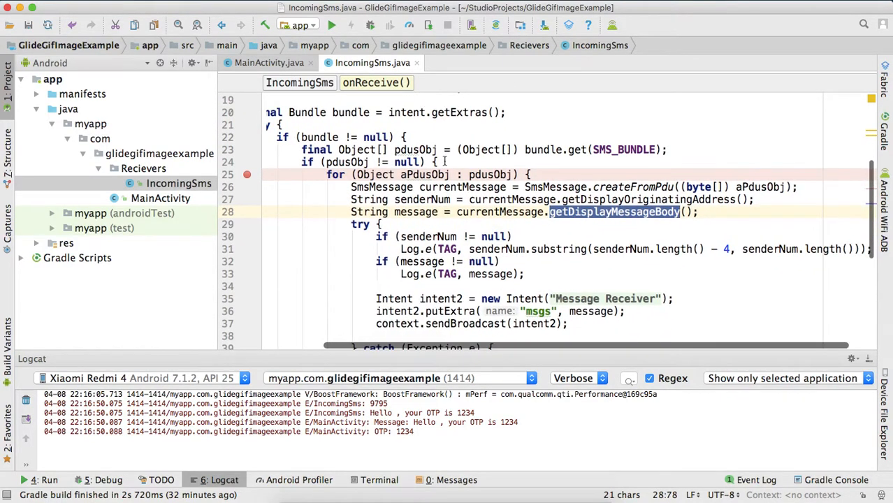
click(302, 162)
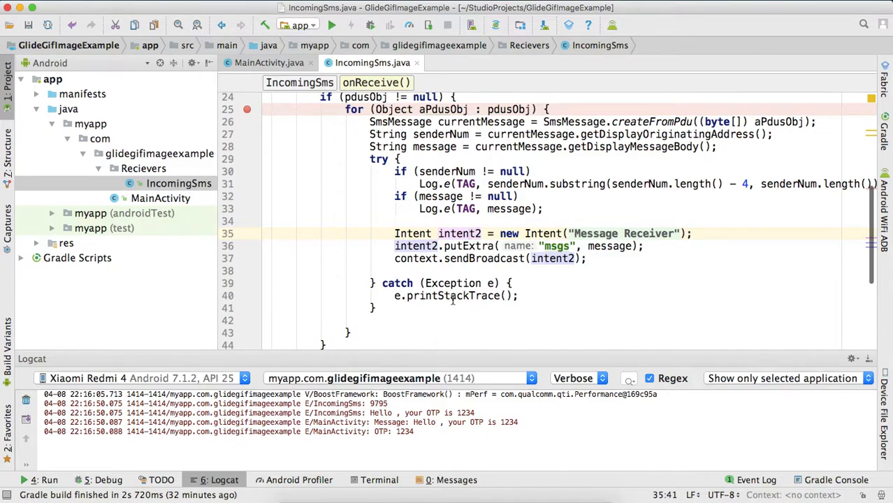
scroll(up, 3)
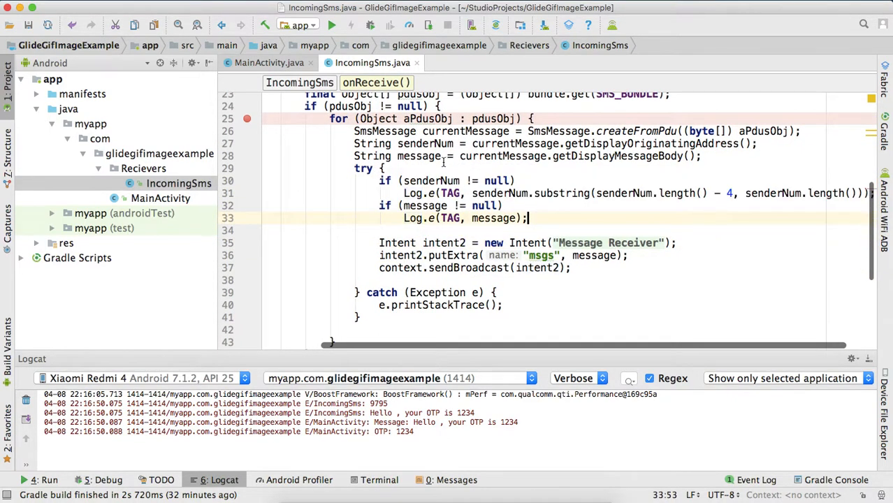
Select the senderNum declaration and variable name while scrolling the receiver code.
click(419, 156)
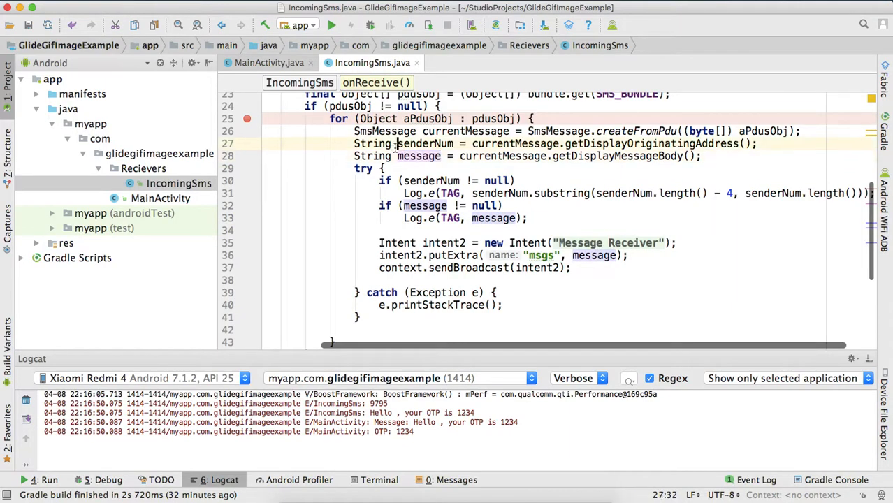
double_click(420, 106)
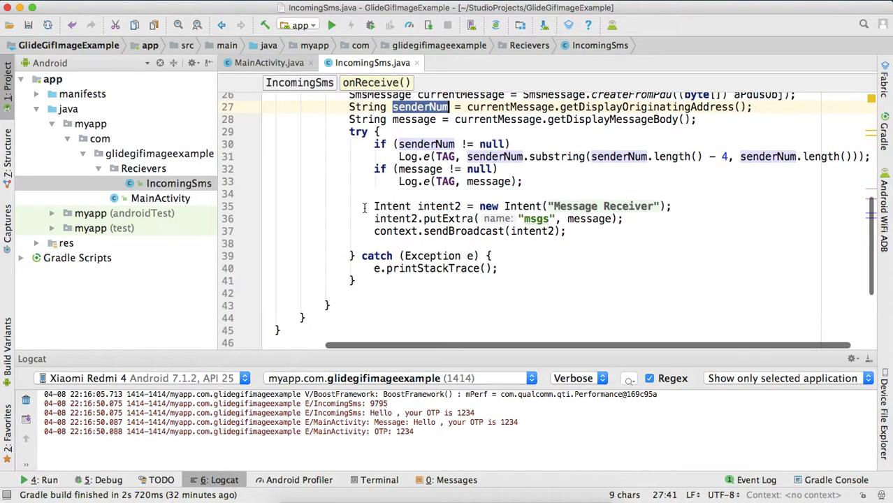
scroll(up, 3)
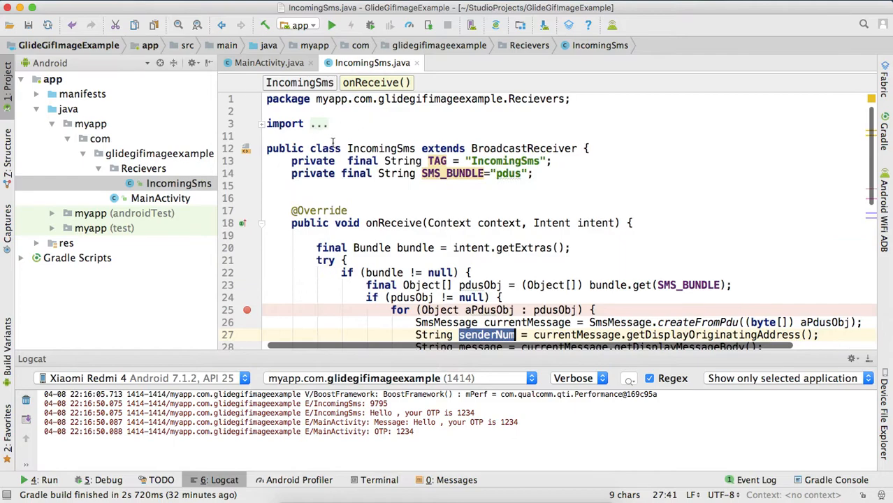
scroll(down, 3)
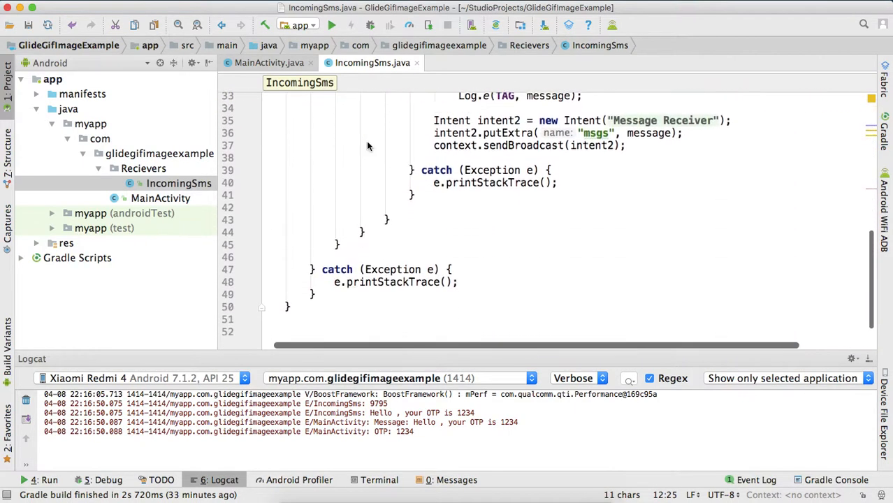
scroll(up, 3)
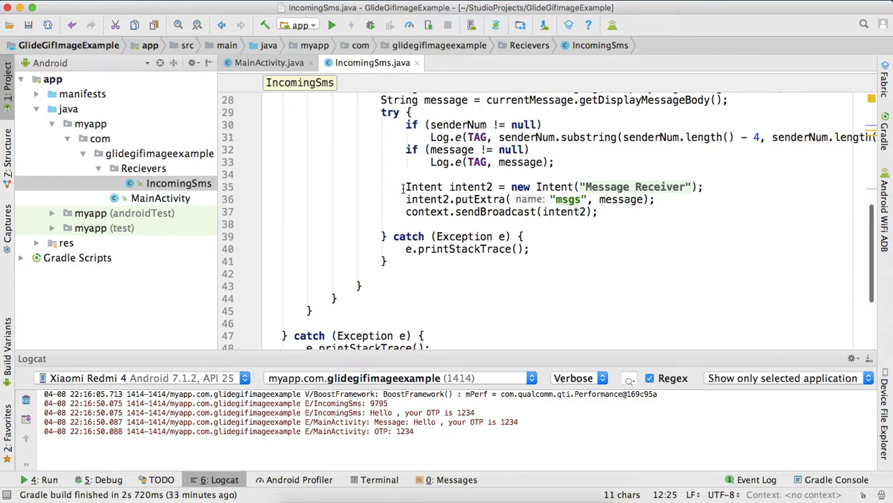
double_click(469, 165)
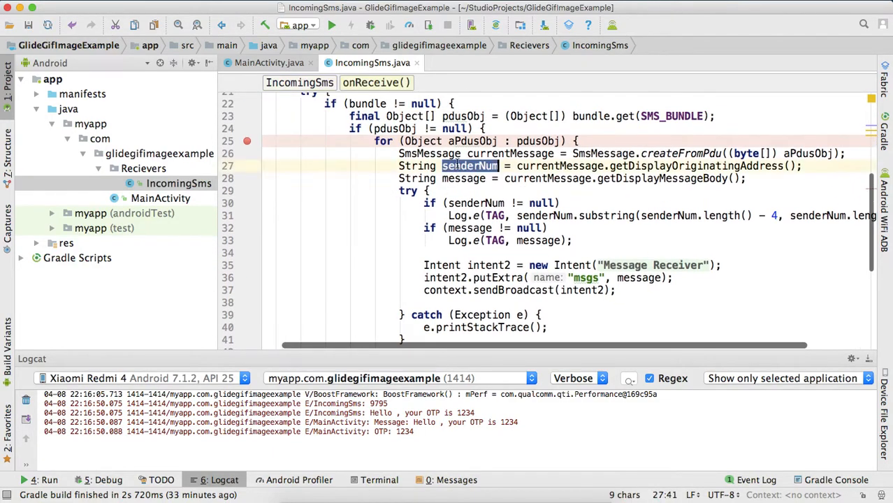
scroll(down, 3)
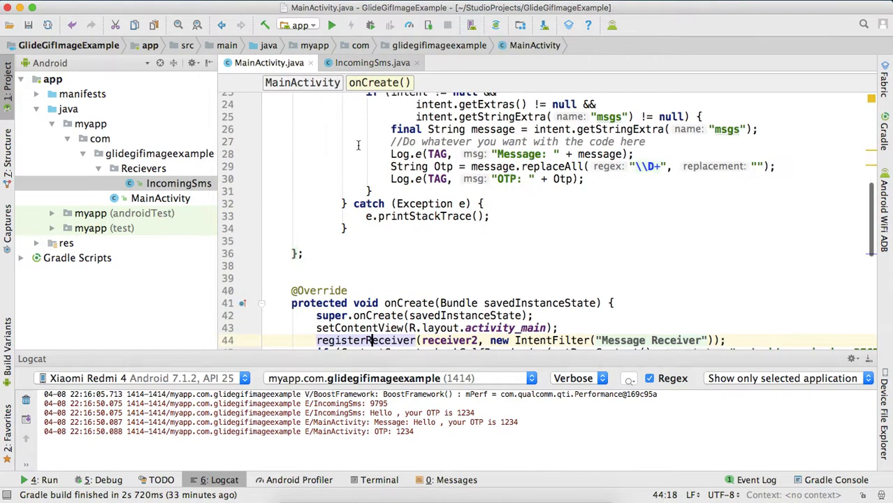
scroll(up, 3)
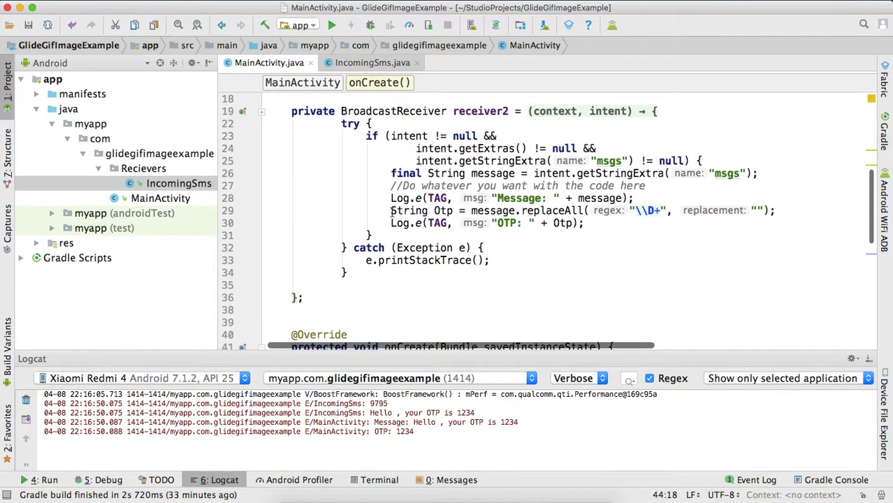
In MainActivity, select the hardcoded "Message Receiver" IntentFilter action for replacement.
click(372, 62)
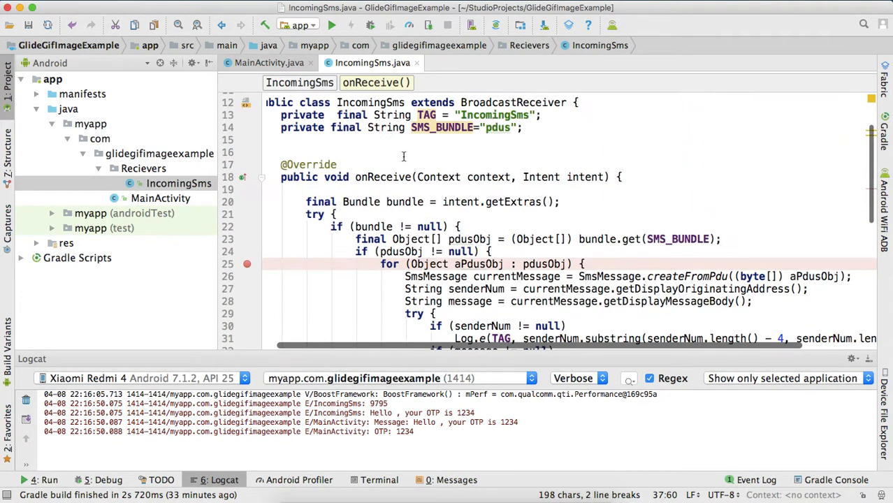
double_click(382, 177)
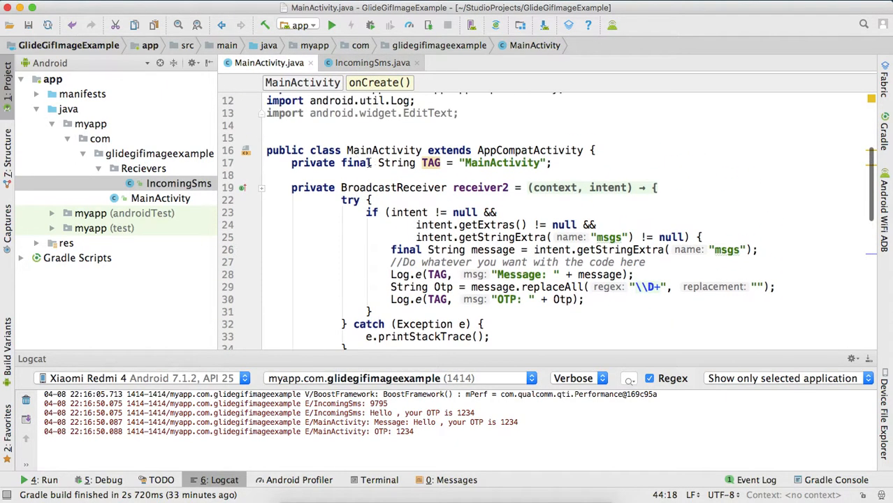
double_click(383, 113)
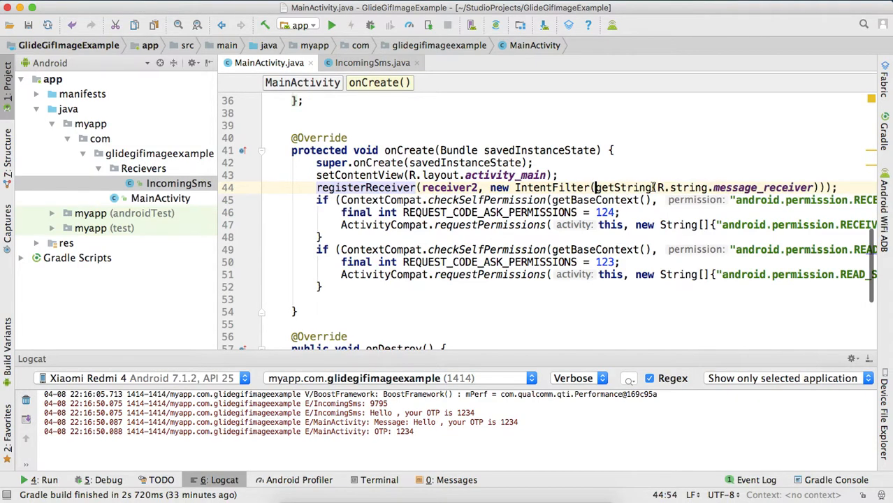
Inspect the message_receiver string and IntentFilter class, then scroll MainActivity toward onDestroy.
click(358, 63)
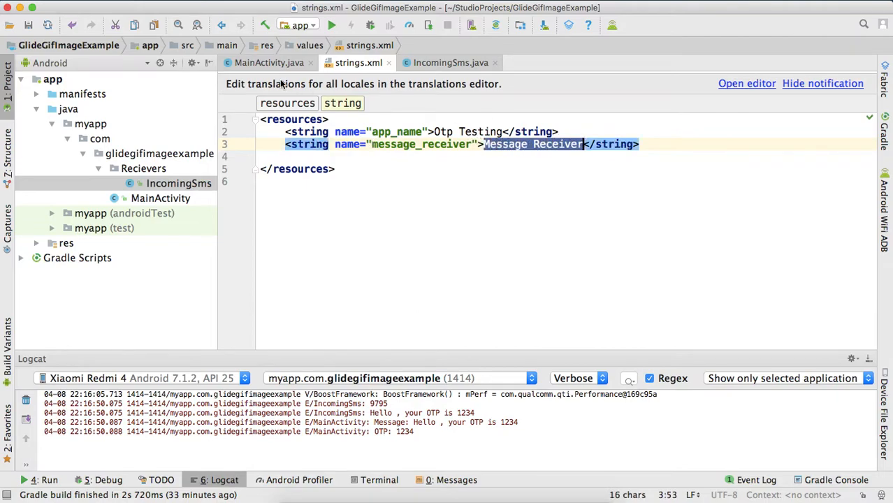
click(269, 62)
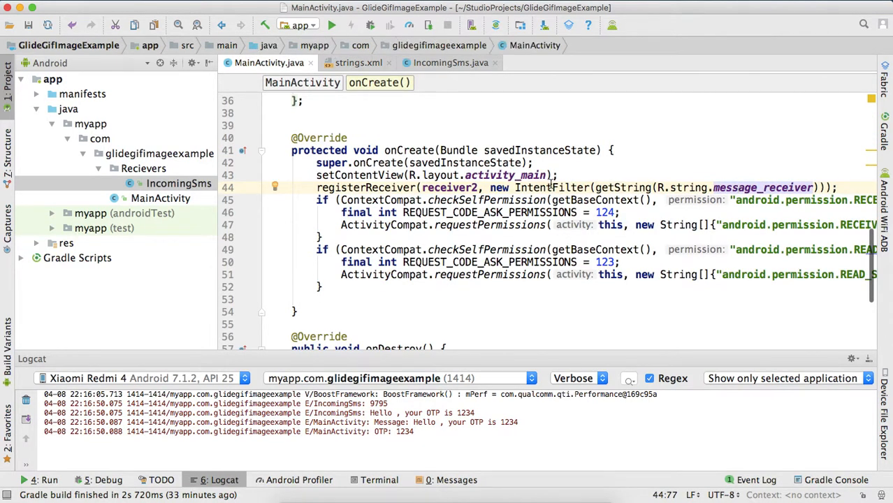
click(551, 187)
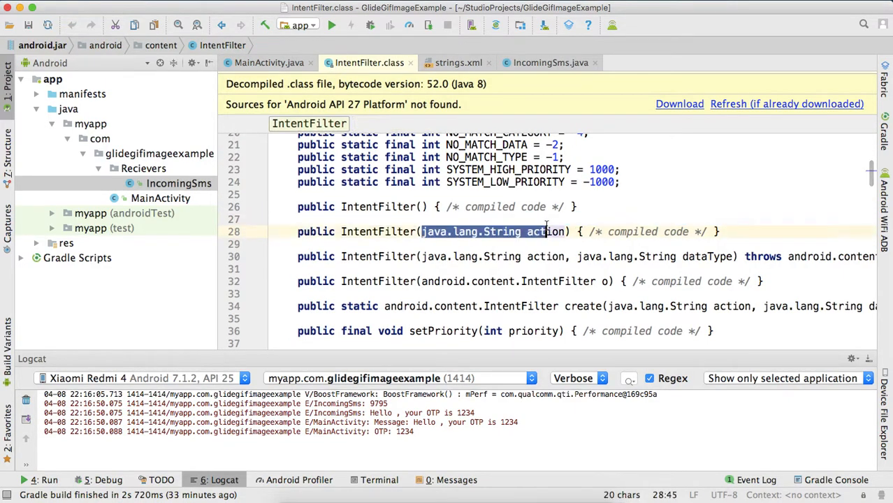
click(269, 62)
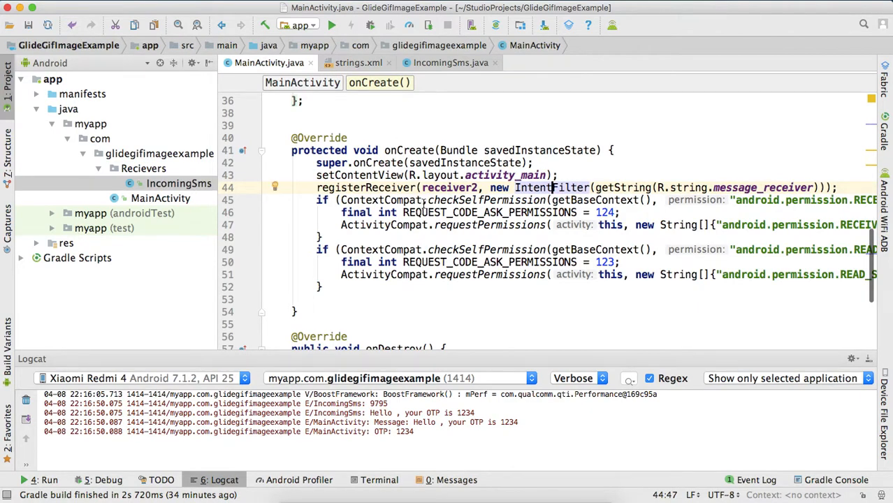
double_click(366, 187)
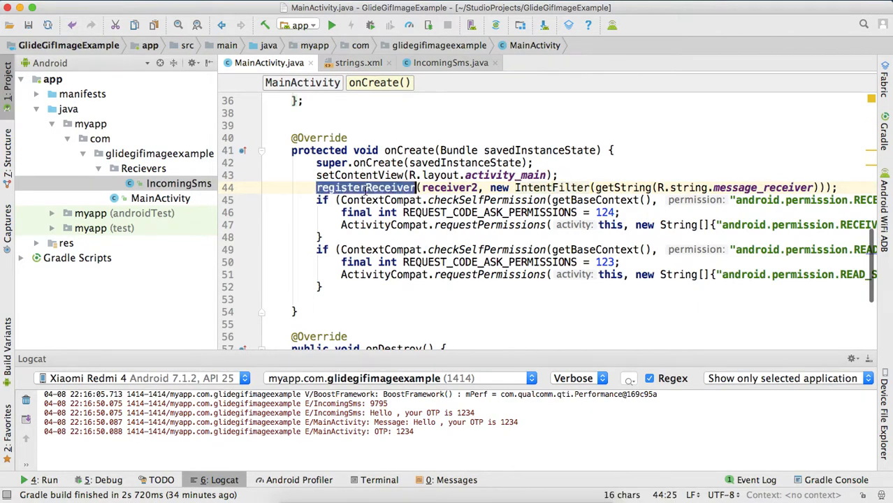
scroll(down, 3)
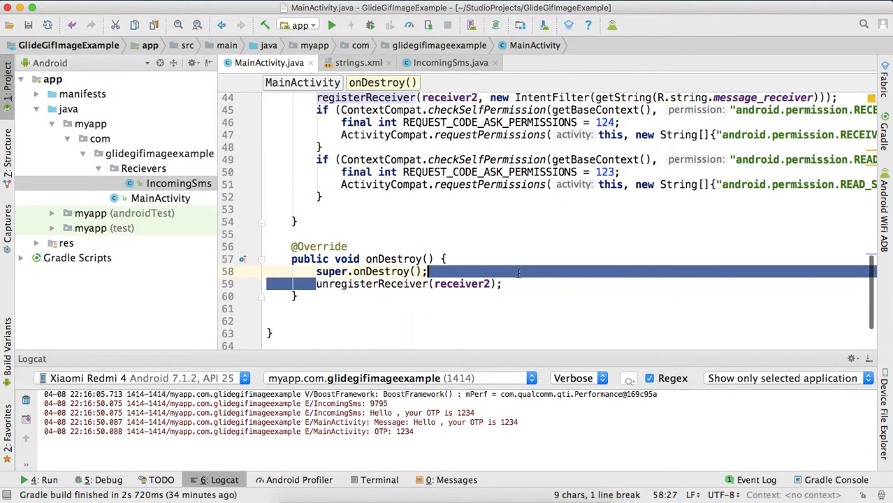
Review onDestroy's unregisterReceiver(receiver2), then return to IncomingSms's "Message Receiver" broadcast.
scroll(up, 3)
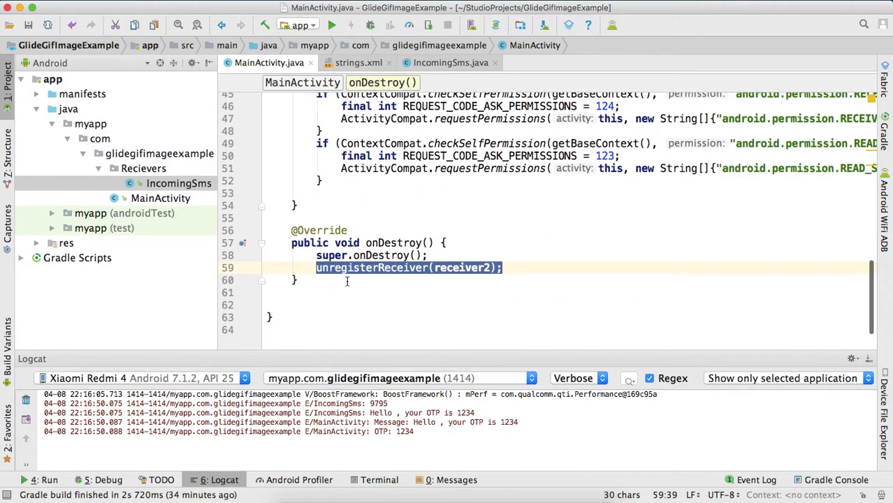
scroll(down, 3)
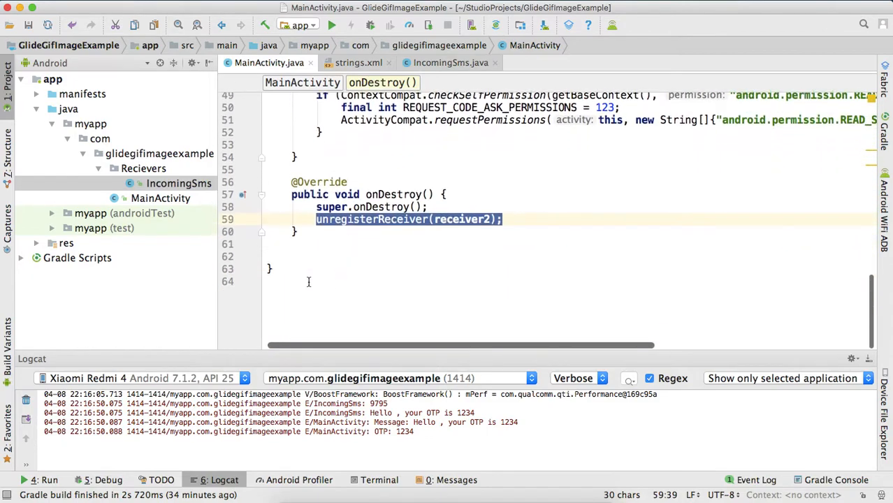
click(328, 259)
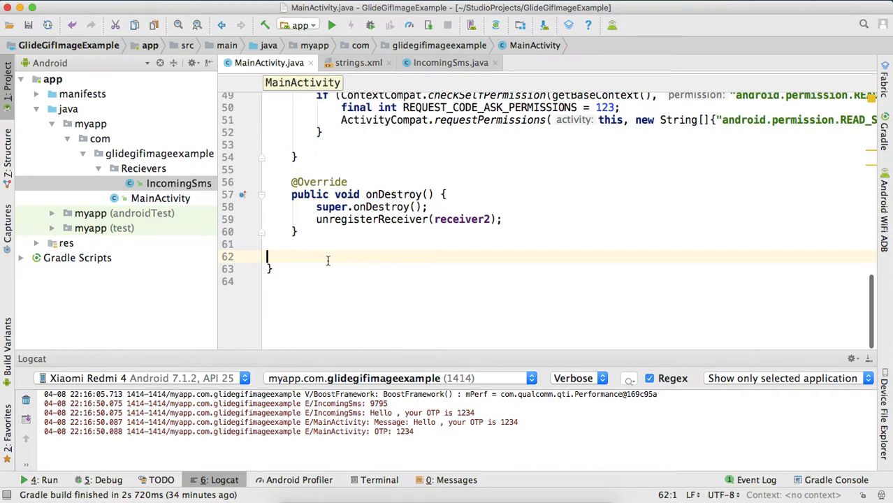
scroll(up, 3)
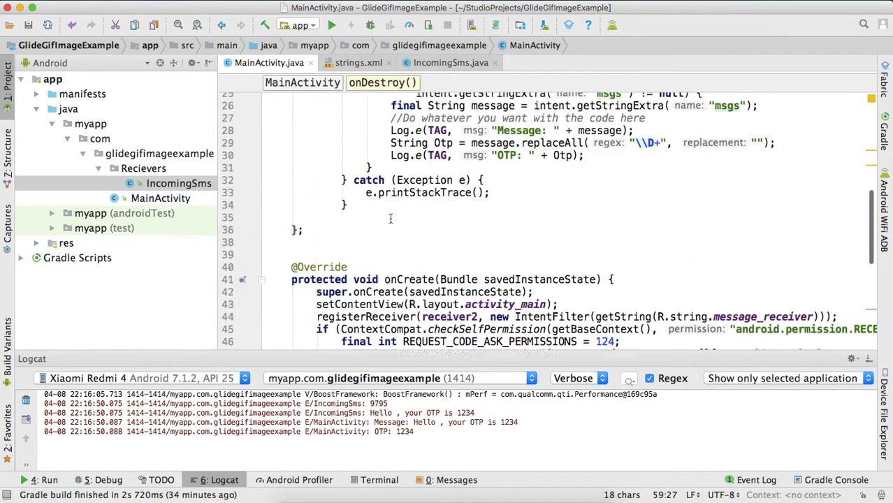
scroll(up, 3)
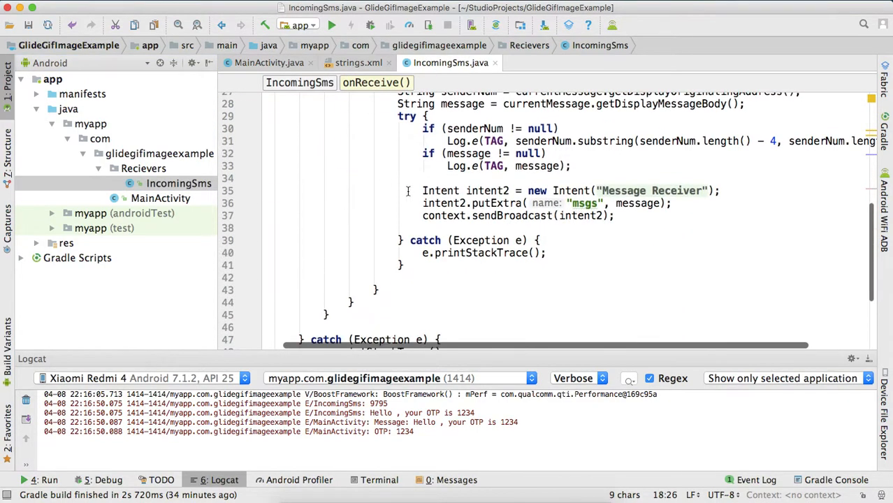
click(516, 215)
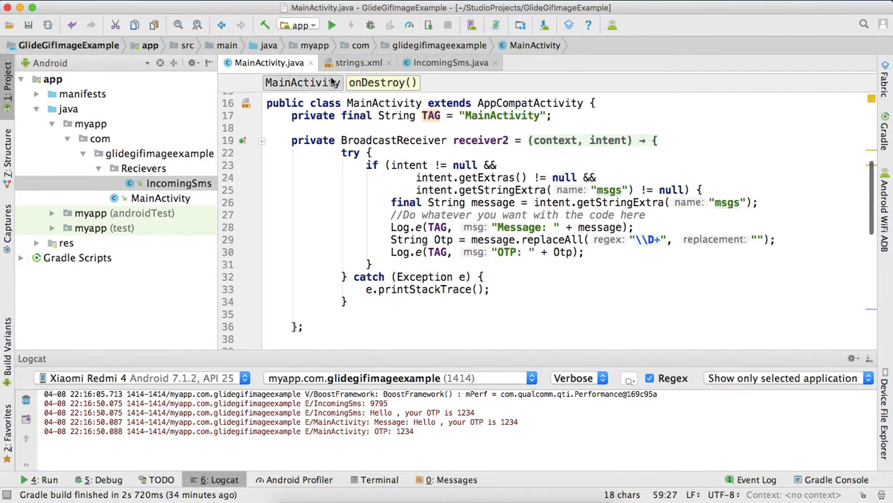
double_click(609, 190)
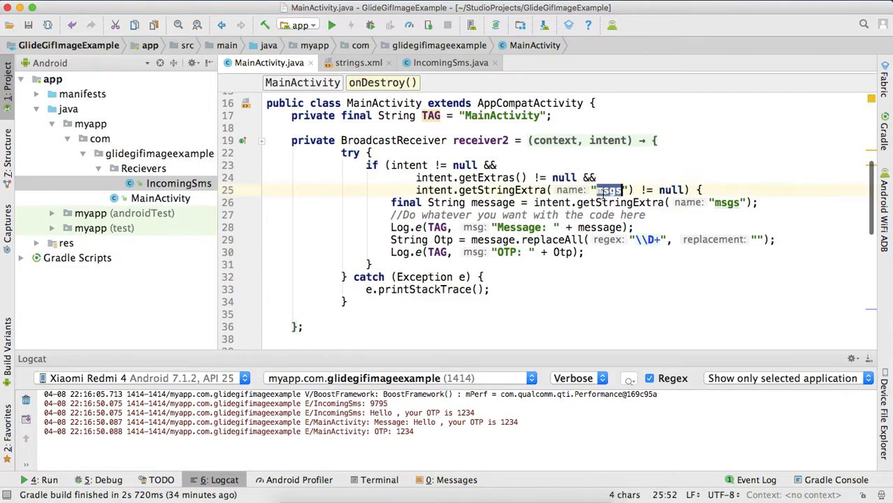
click(451, 62)
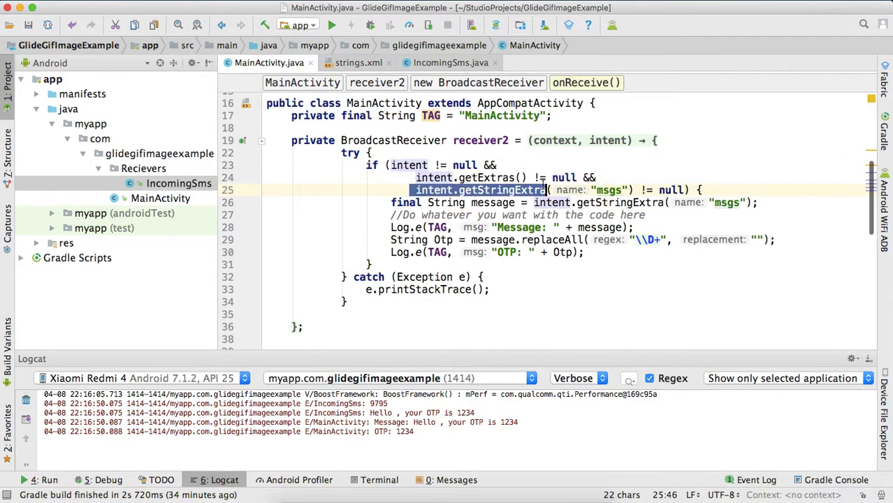
drag(551, 189, 648, 203)
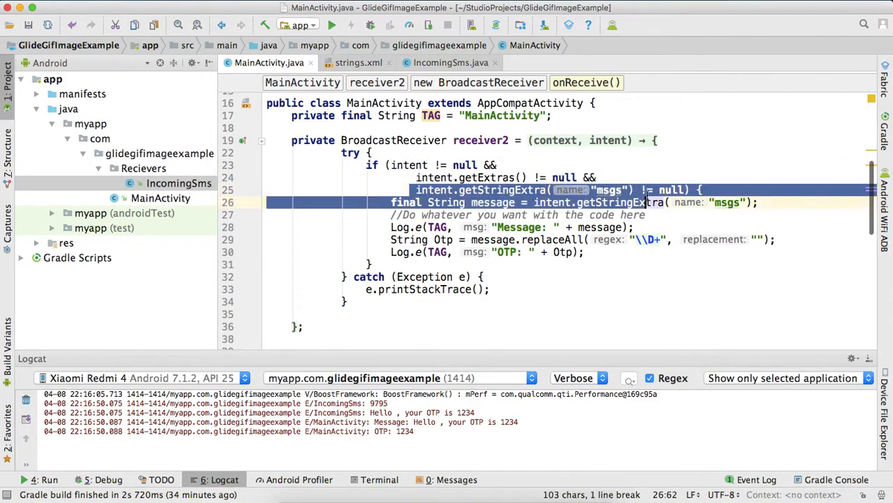
double_click(493, 202)
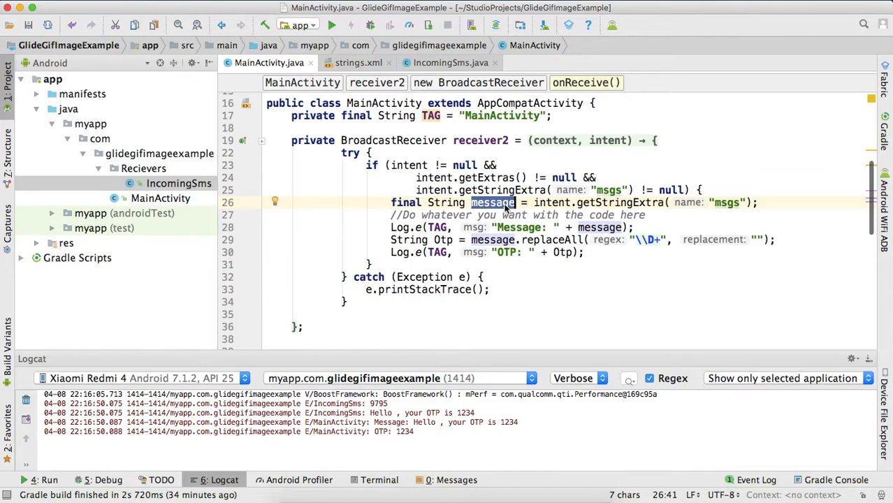
mouse_move(428, 365)
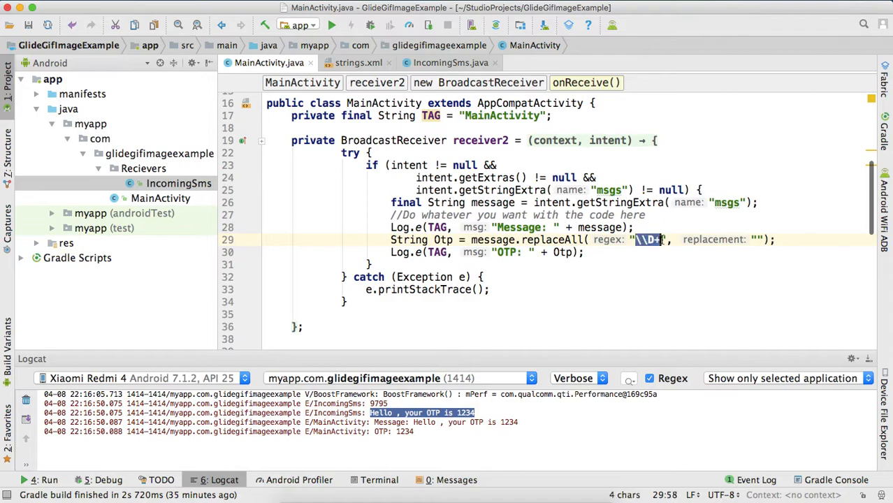
click(585, 253)
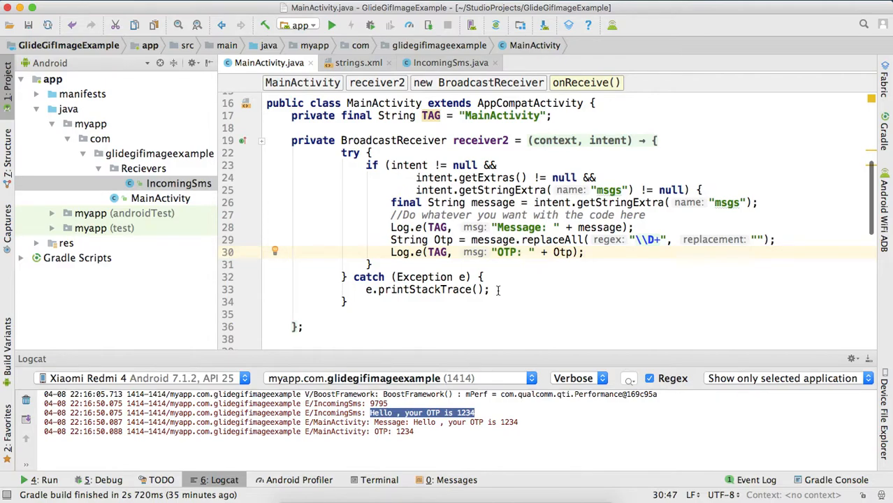
double_click(443, 234)
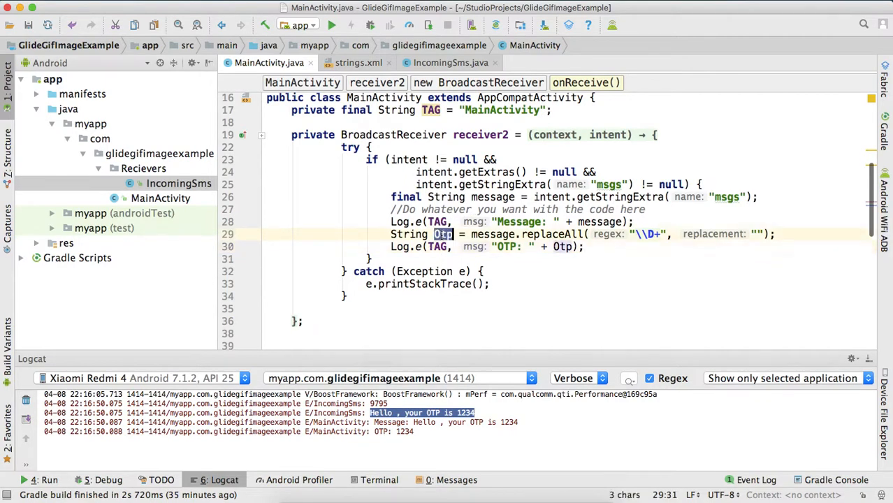
Add an EditText to activity_main.xml with 10dp padding and margin.
click(371, 62)
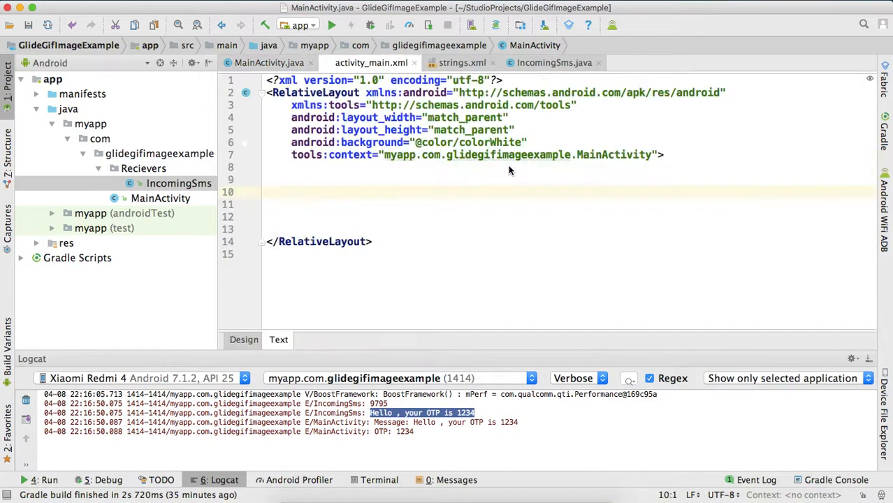
text(<EE)
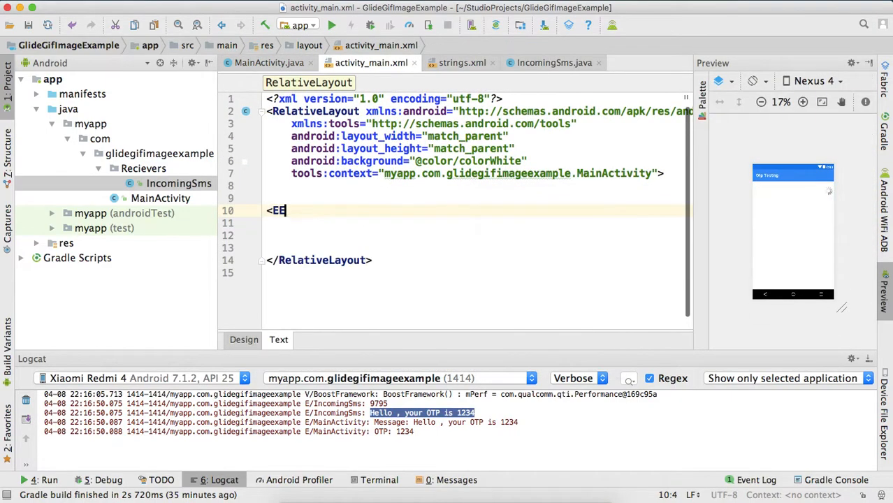
key(Backspace)
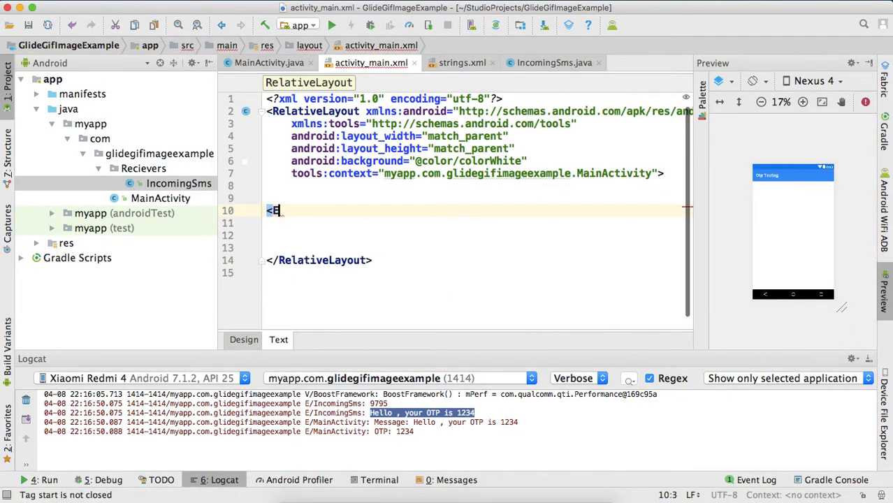
text(ditText)
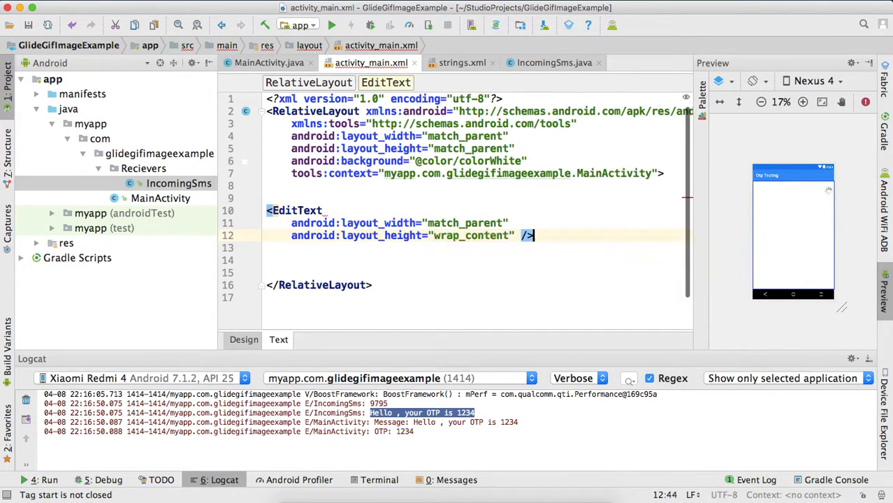
text(padding="10dp)
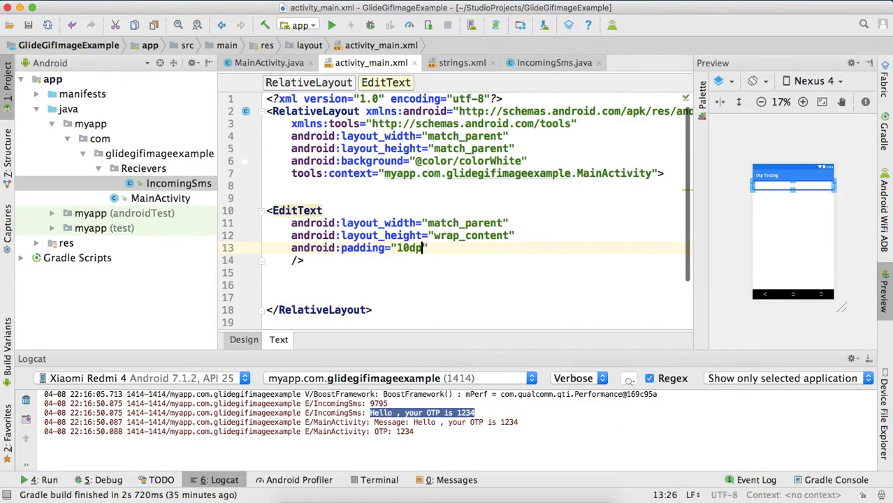
text(android:layout_margin="10dp)
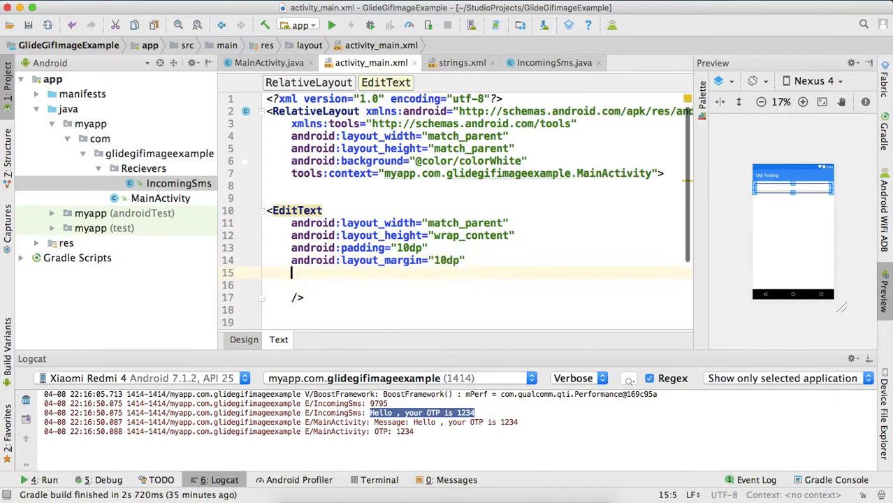
Give the EditText hint "OTP" and id edtOtp, and change the root to LinearLayout.
text(android:hint="")
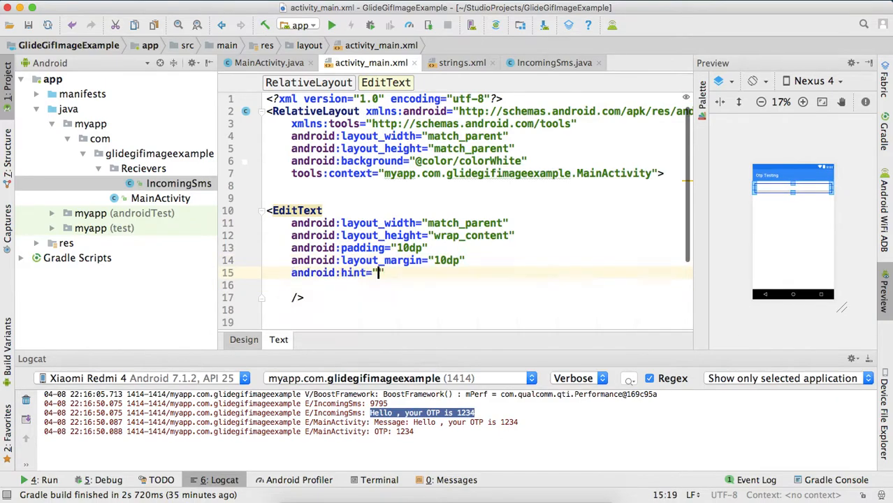
text(OTP)
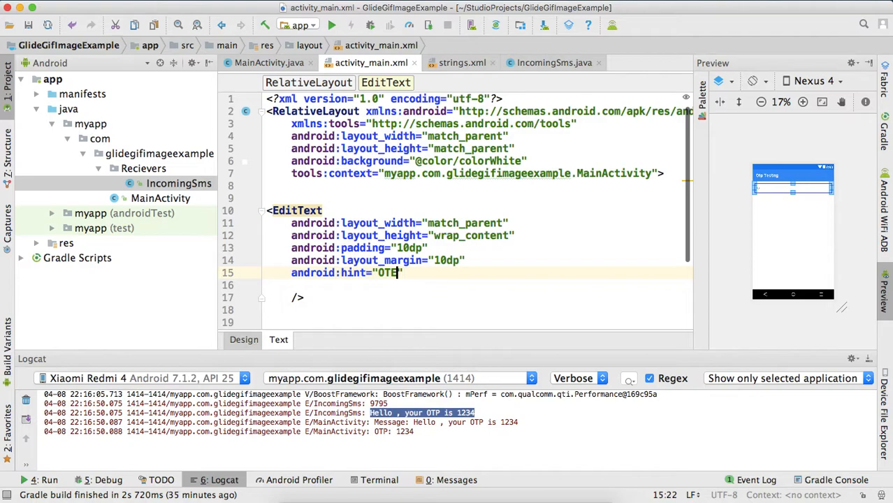
key(Return)
text(android:id=")
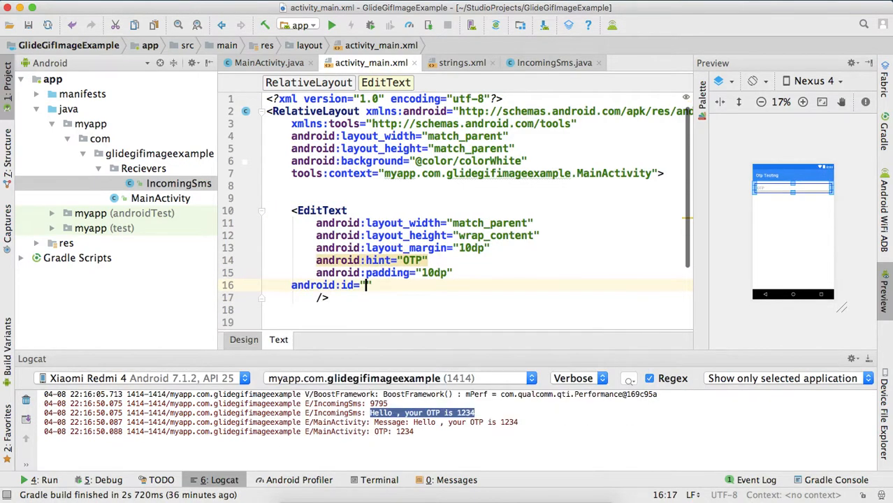
text(@+id/edtOTp)
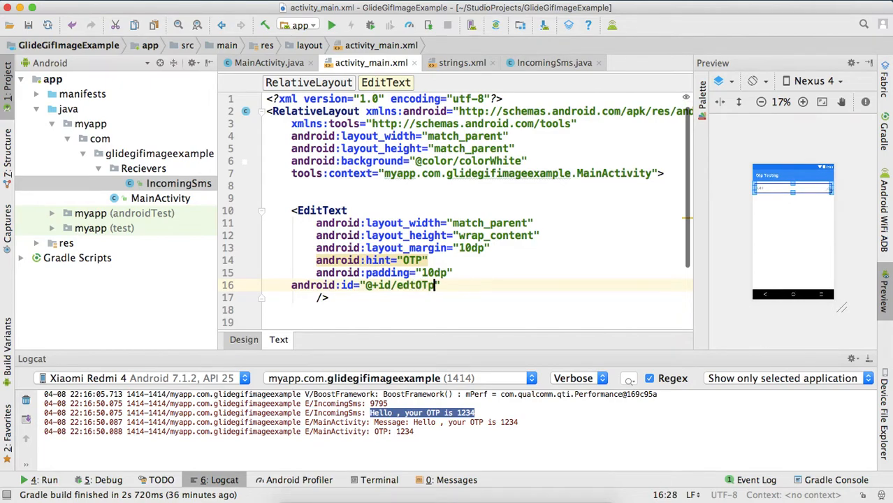
text(p)
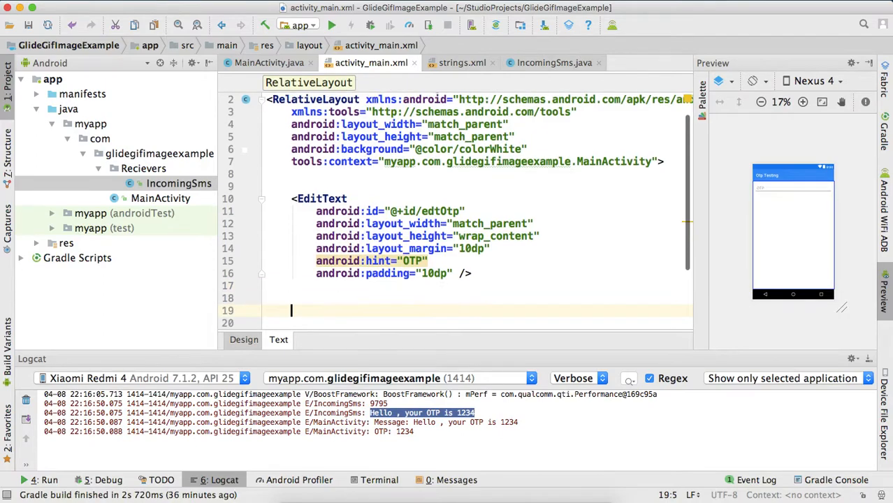
text(<)
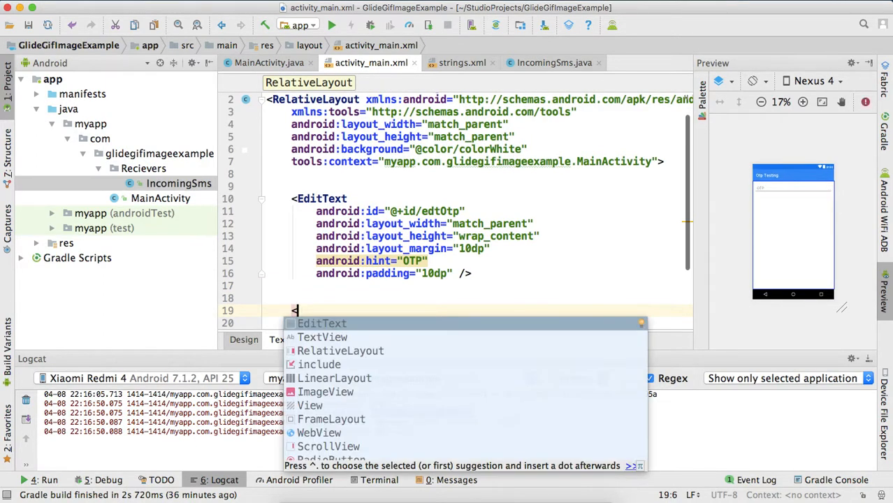
text(Linear)
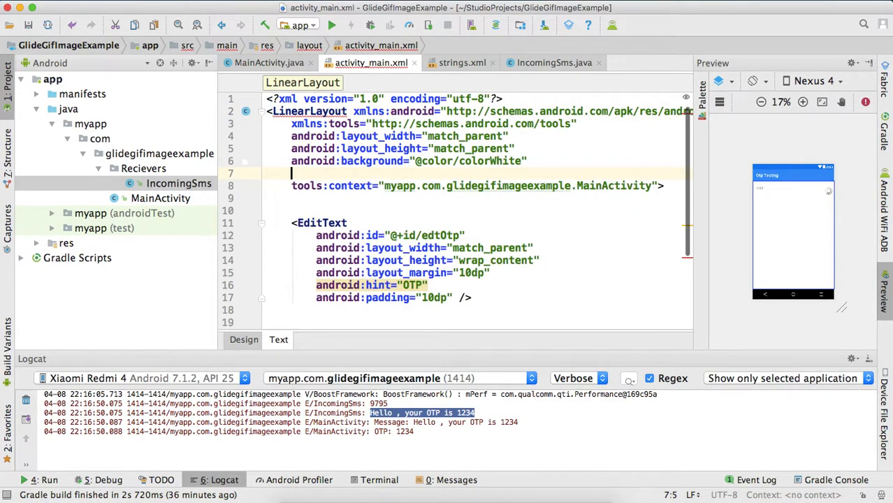
Make the layout vertical and add a Button with 30dp margin and colorPrimary background.
text(android:orientation="vertical")
text(<Button)
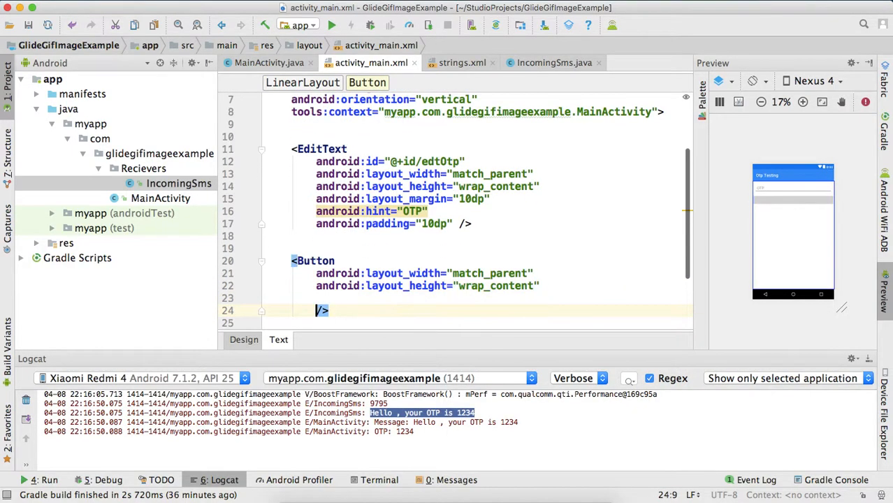
text(android:layout_margin=")
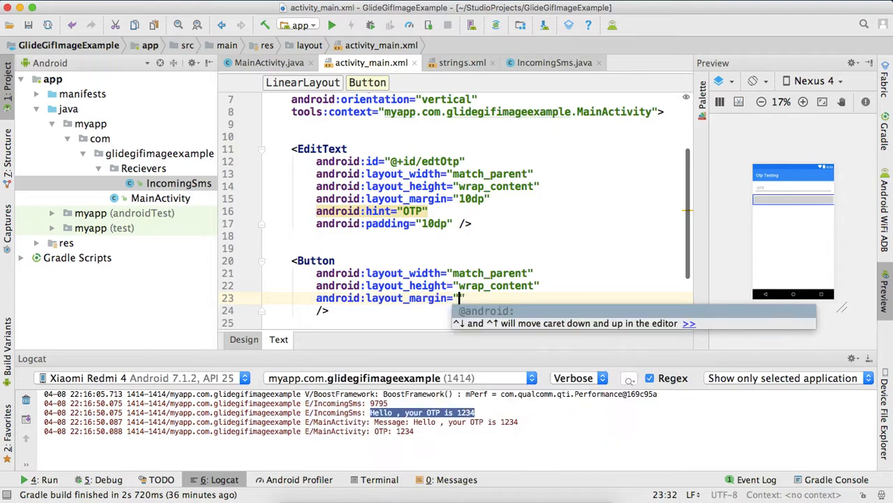
text(30dp)
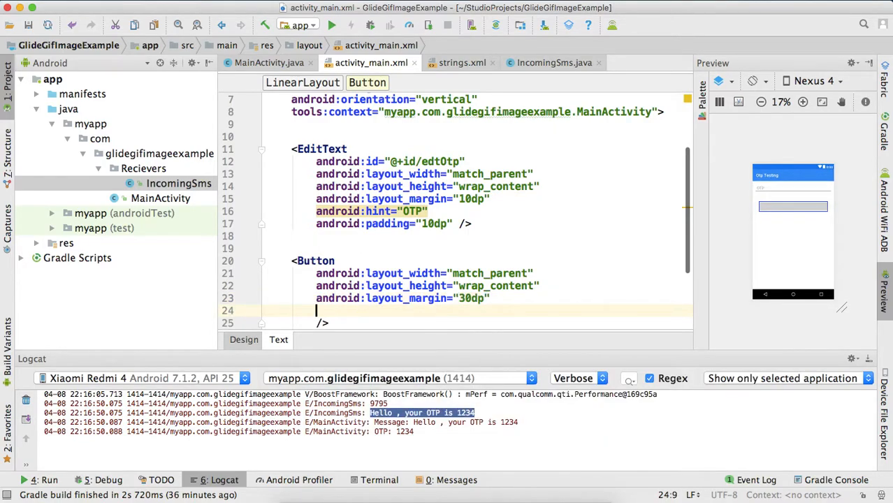
text(android:background="")
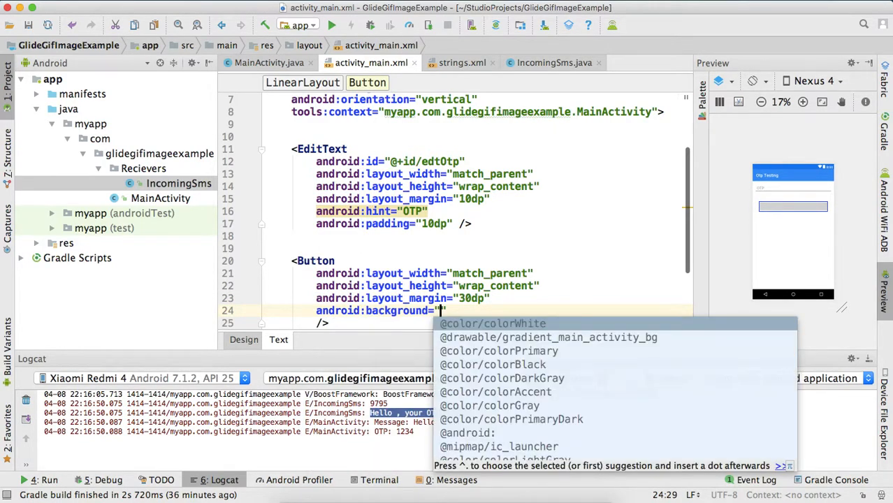
click(498, 351)
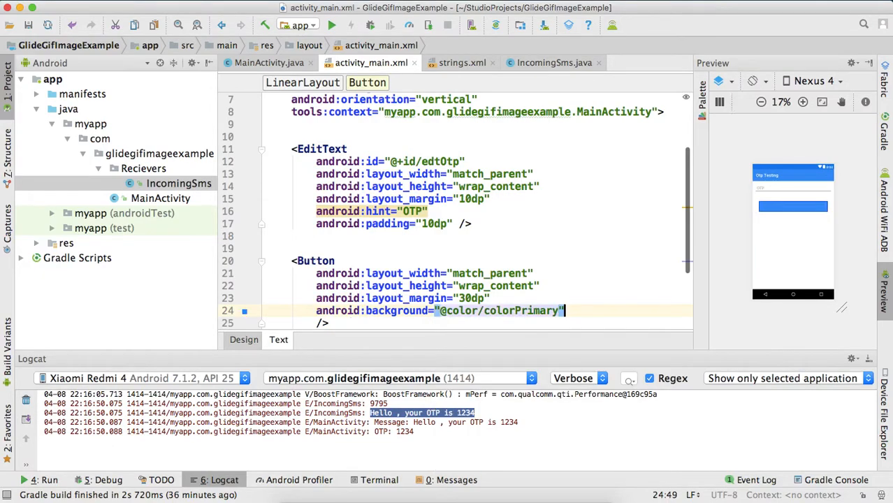
Label the button "Verify" with white text, then select the edtOtp id.
text(text=")
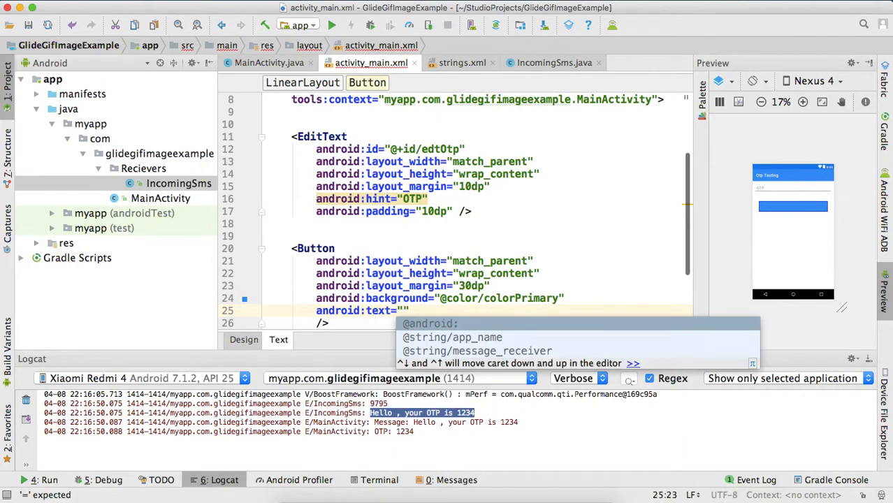
text(Verify)
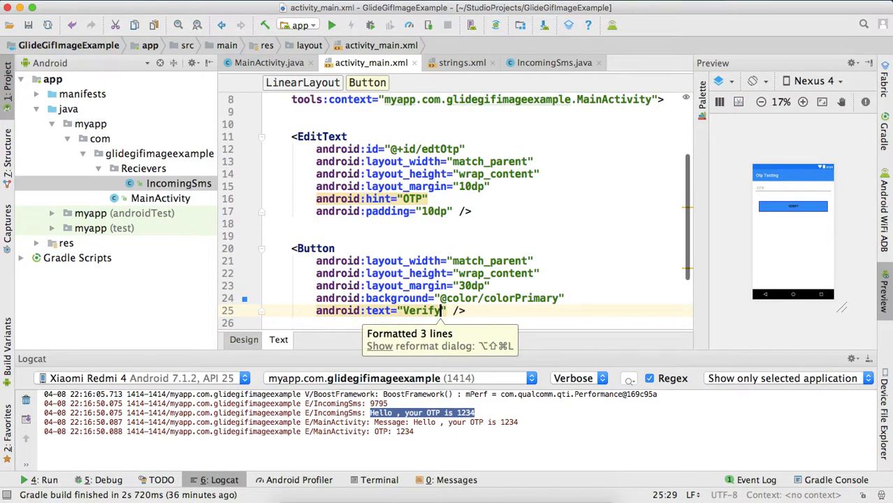
text(textColor="@color/colorWhite" />)
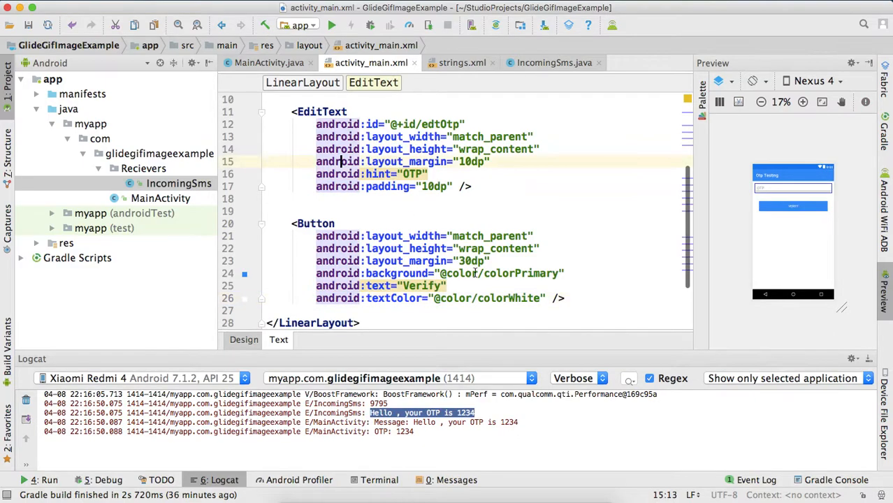
double_click(439, 123)
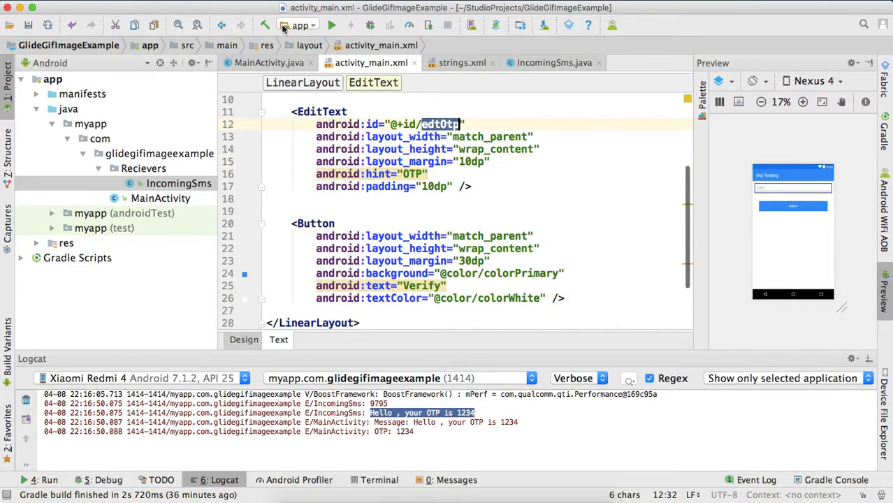
click(269, 62)
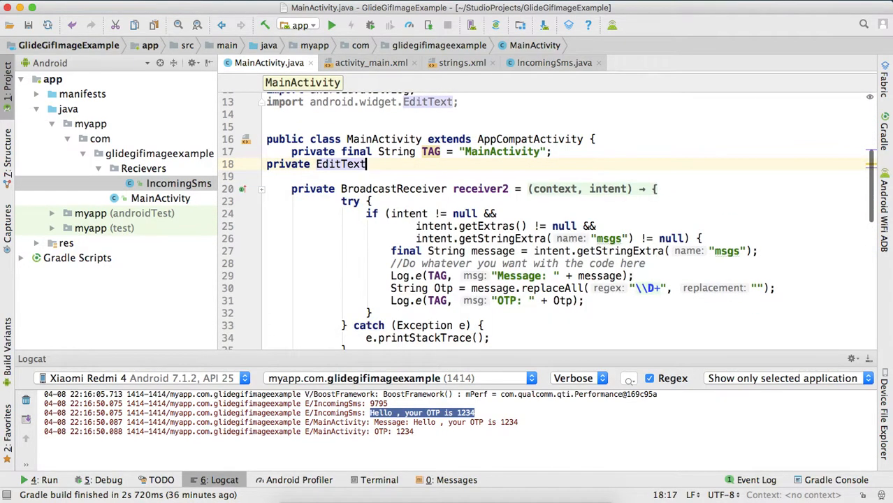
Declare edtOtp, bind it via findViewById(R.id.edtOtp), and call edtOtp.setText(Otp) in the receiver.
text(edtOtp;)
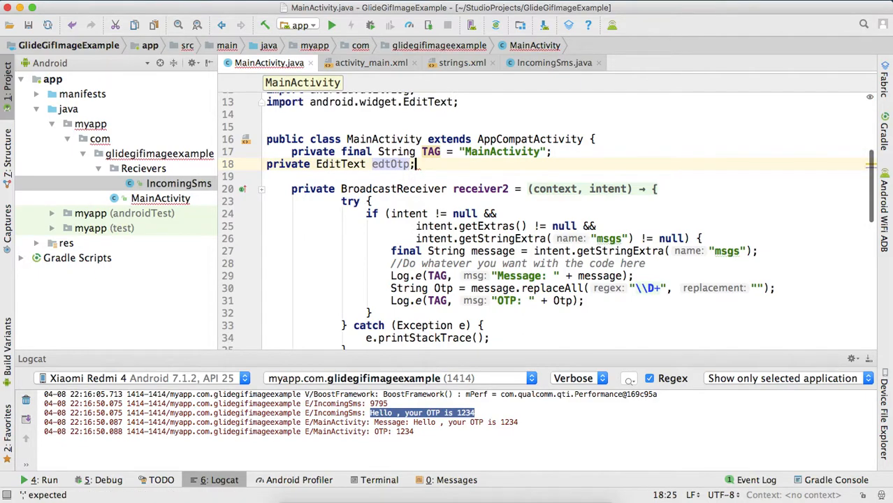
scroll(down, 3)
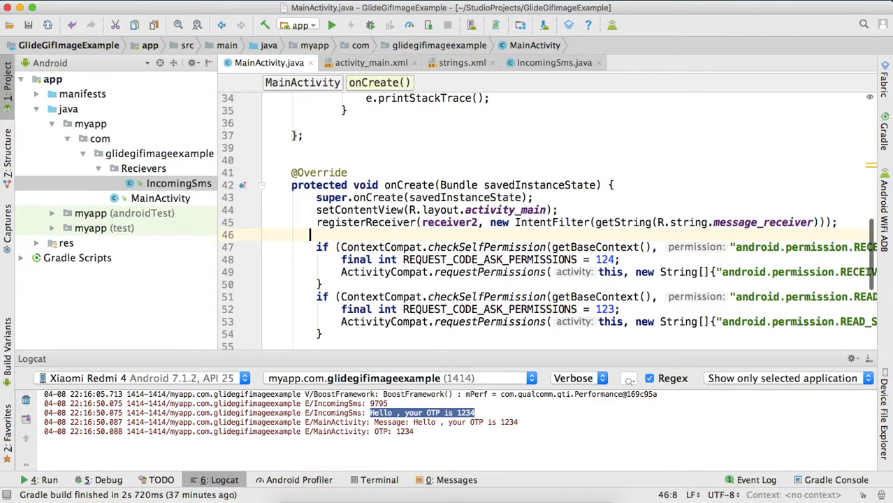
text(edtOtp=(E)
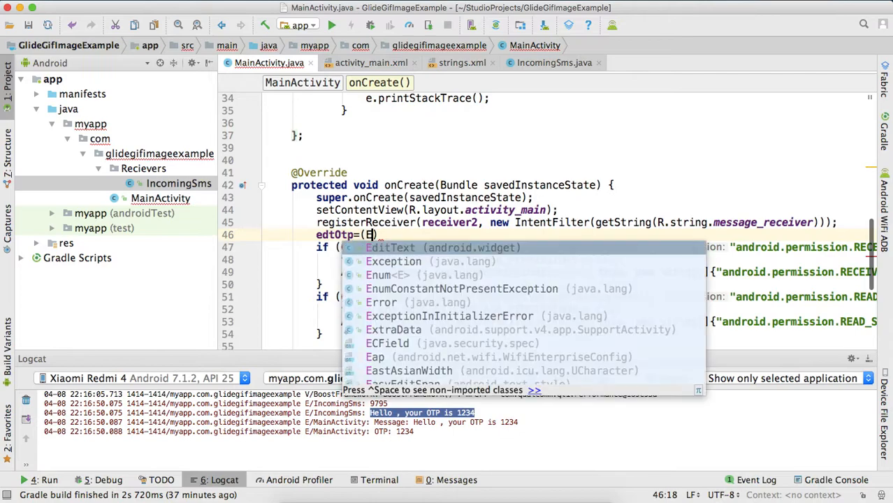
text(findViewById)
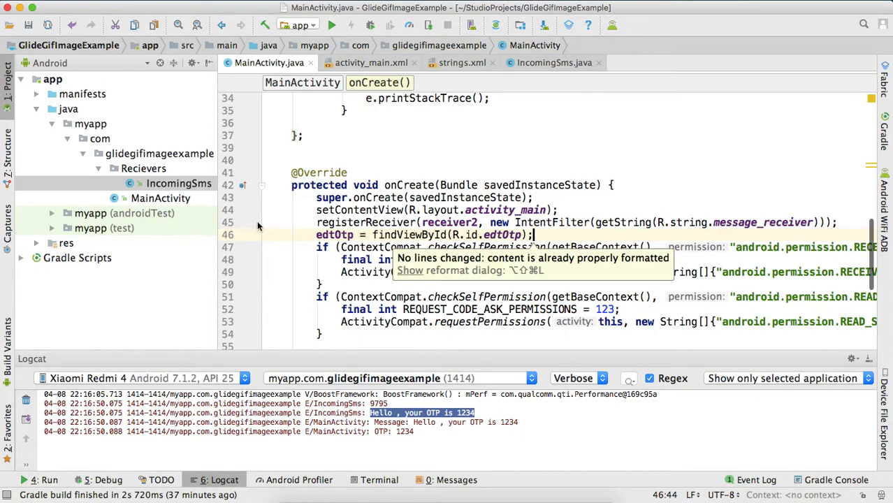
scroll(up, 3)
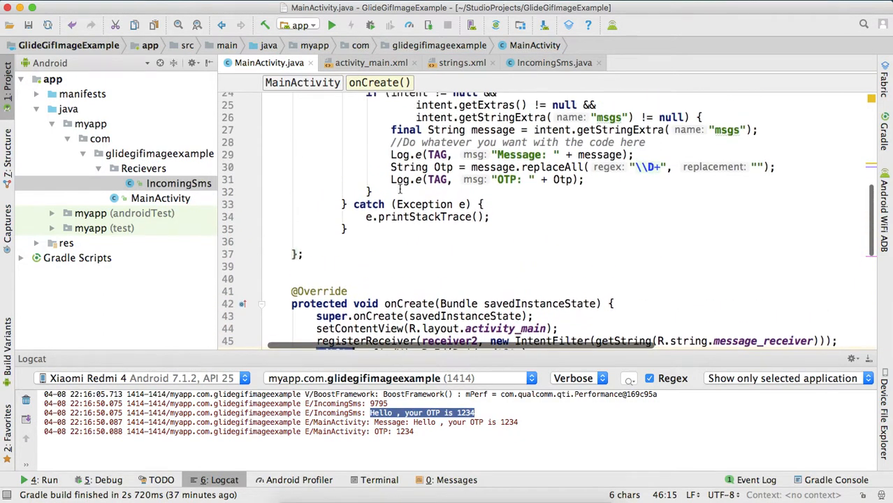
text(edtOtp.setText();)
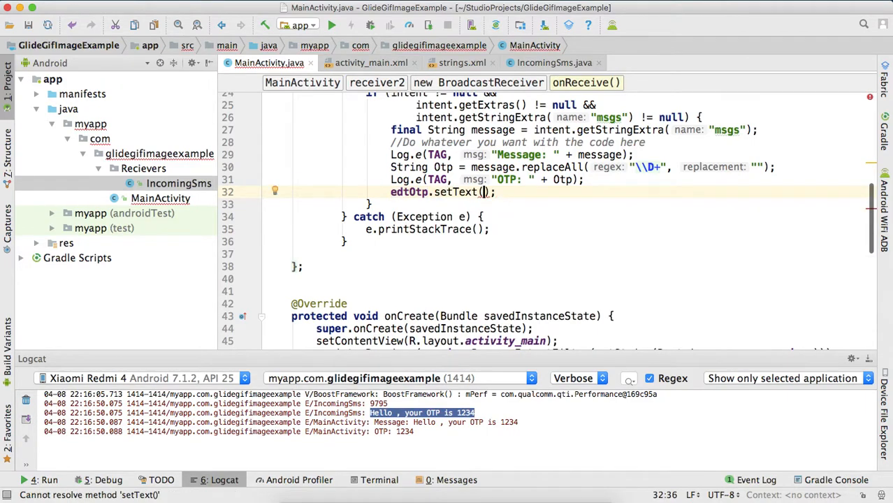
text(Otp)
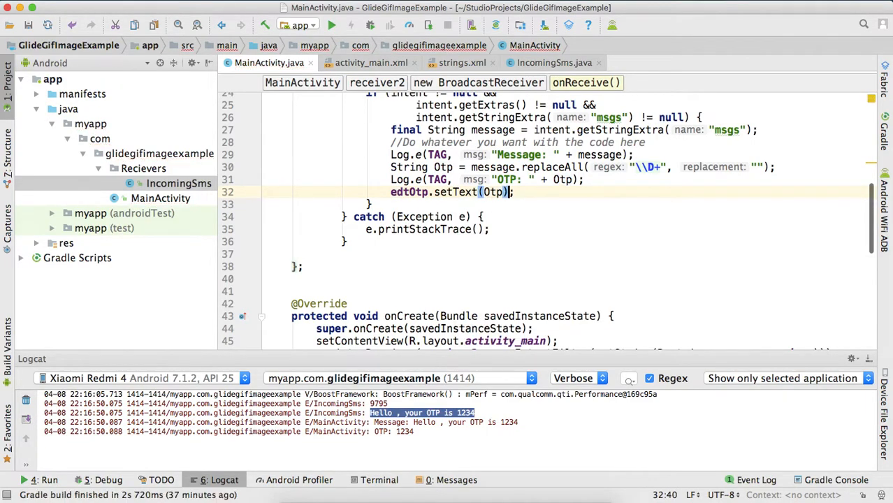
mouse_move(370, 62)
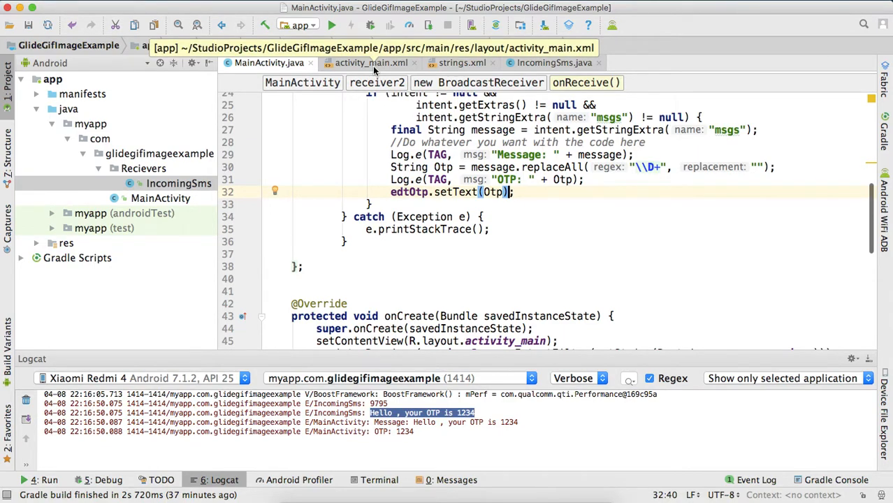
click(371, 62)
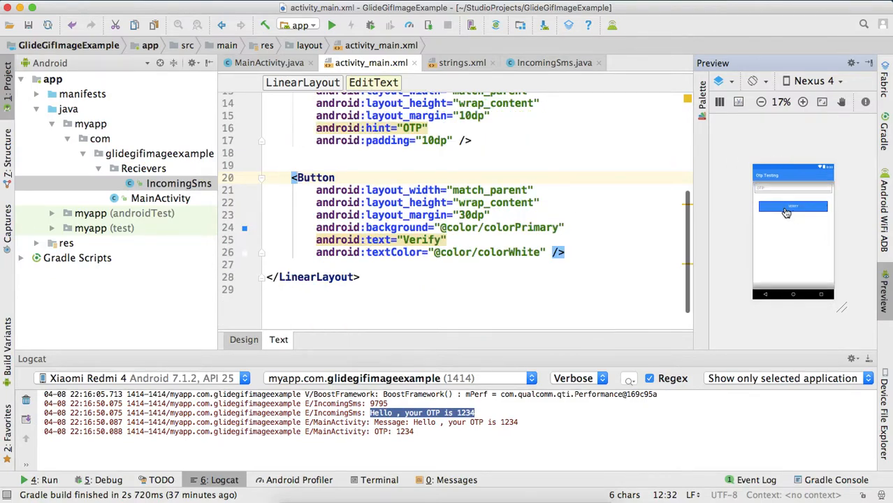
Scroll back through MainActivity's receiver code and expand the manifests folder.
click(269, 62)
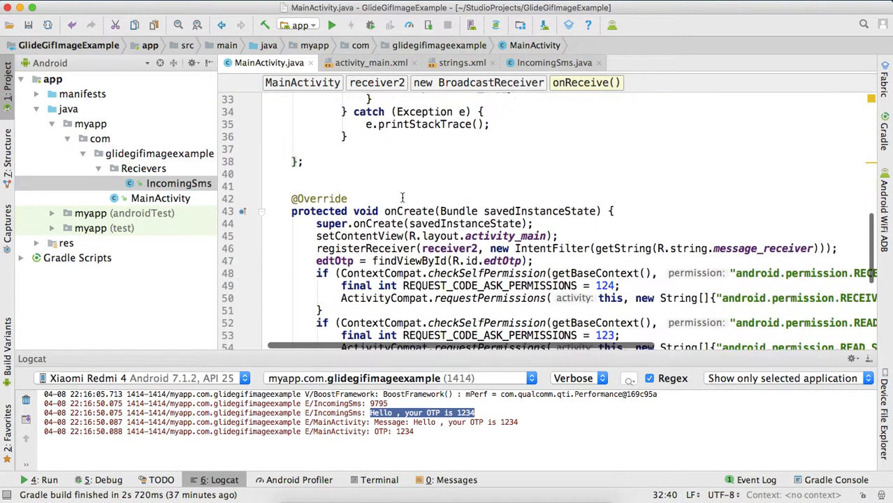
scroll(up, 3)
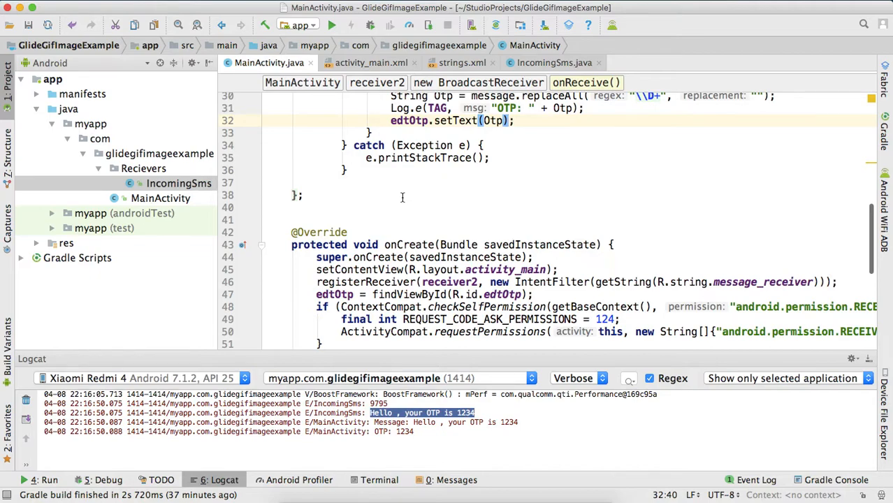
scroll(up, 3)
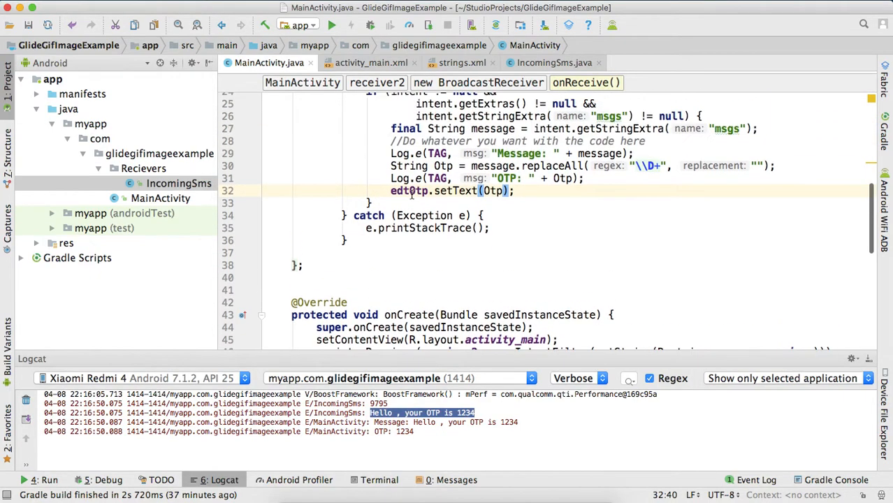
scroll(up, 3)
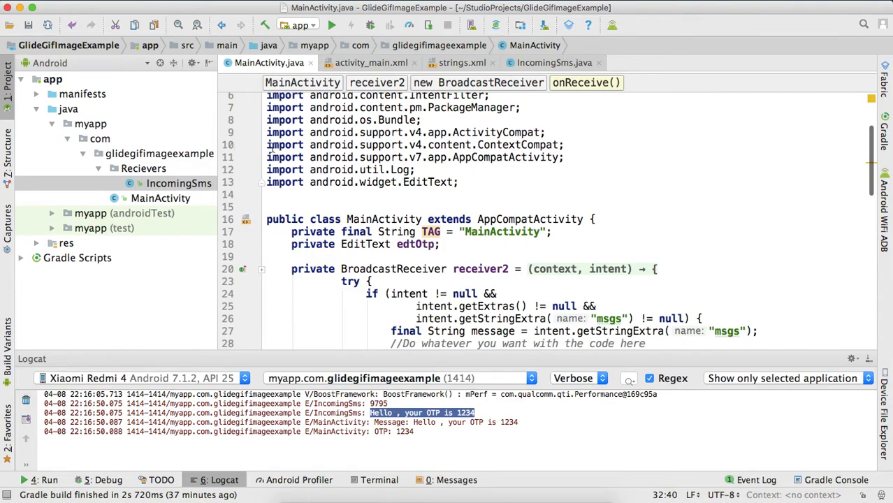
scroll(down, 3)
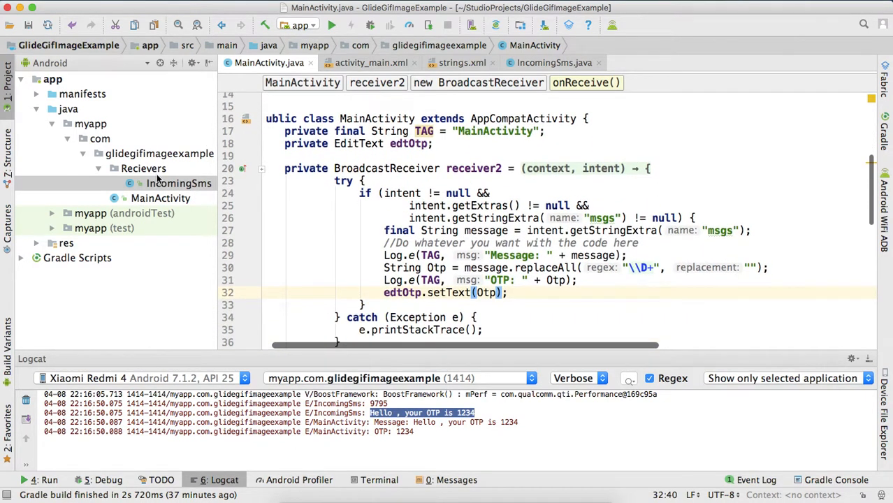
click(179, 183)
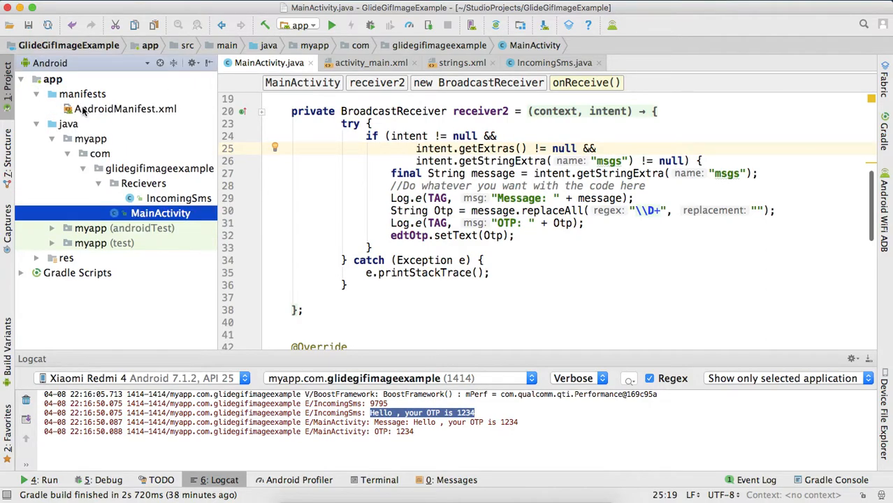
Check the IncomingSms SMS_RECEIVED entry in AndroidManifest.xml, then scroll IncomingSms to its broadcast.
click(125, 108)
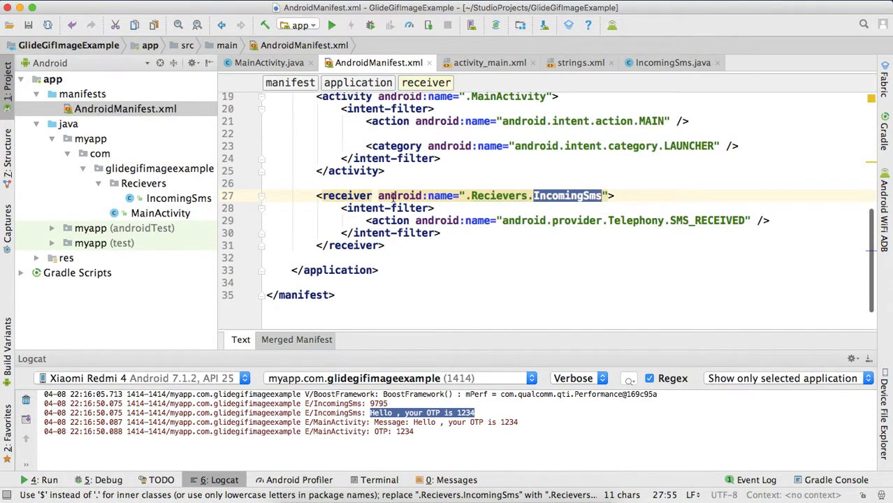
click(178, 198)
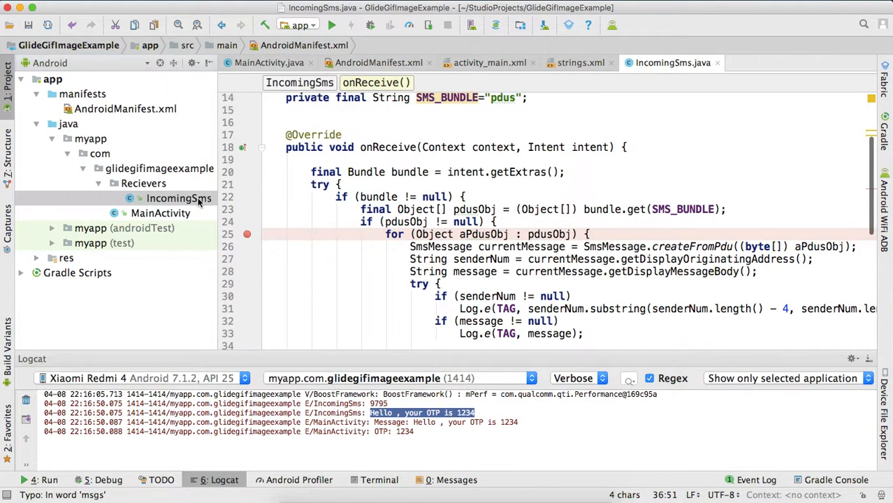
scroll(down, 3)
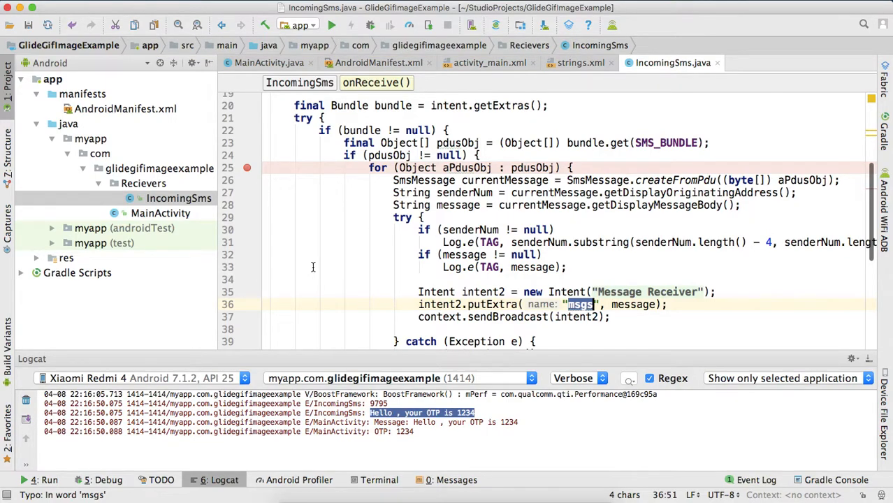
scroll(down, 3)
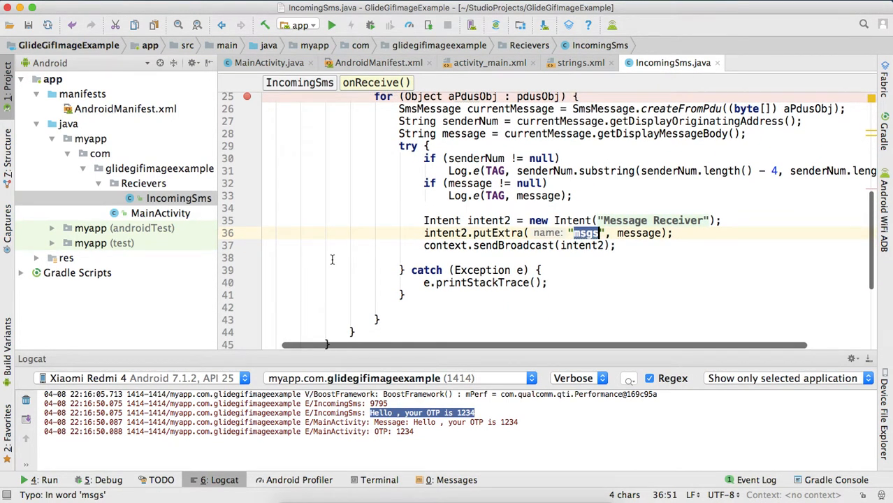